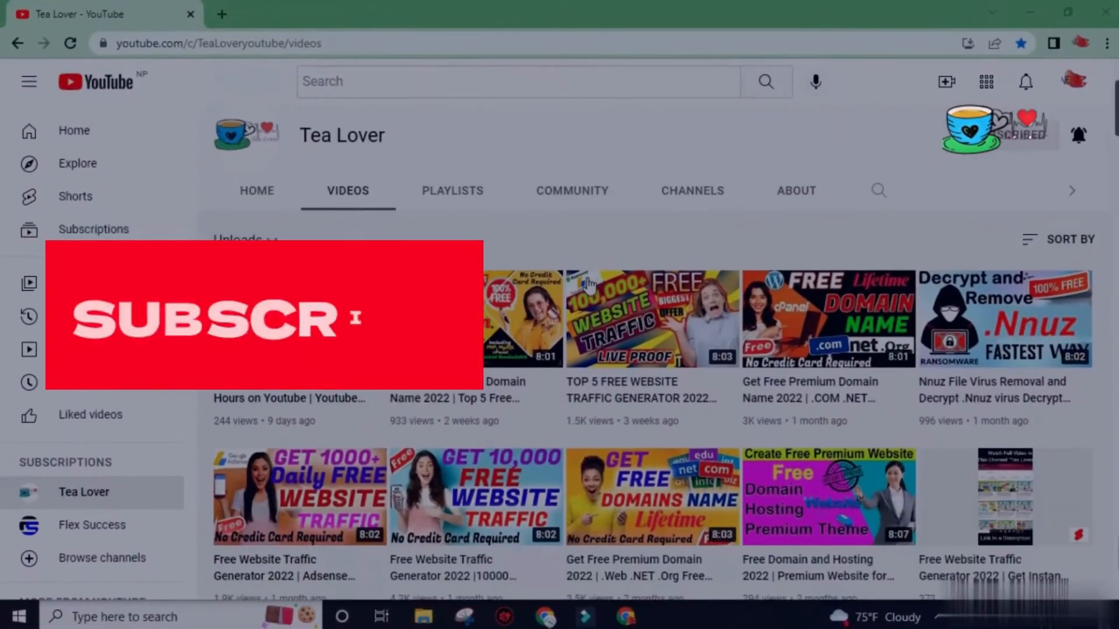
Browse the Tea Lover blog's recent posts, briefly previewing a free subdomain entry
{"action": "scroll", "scroll_direction": "down", "scroll_amount": 3}
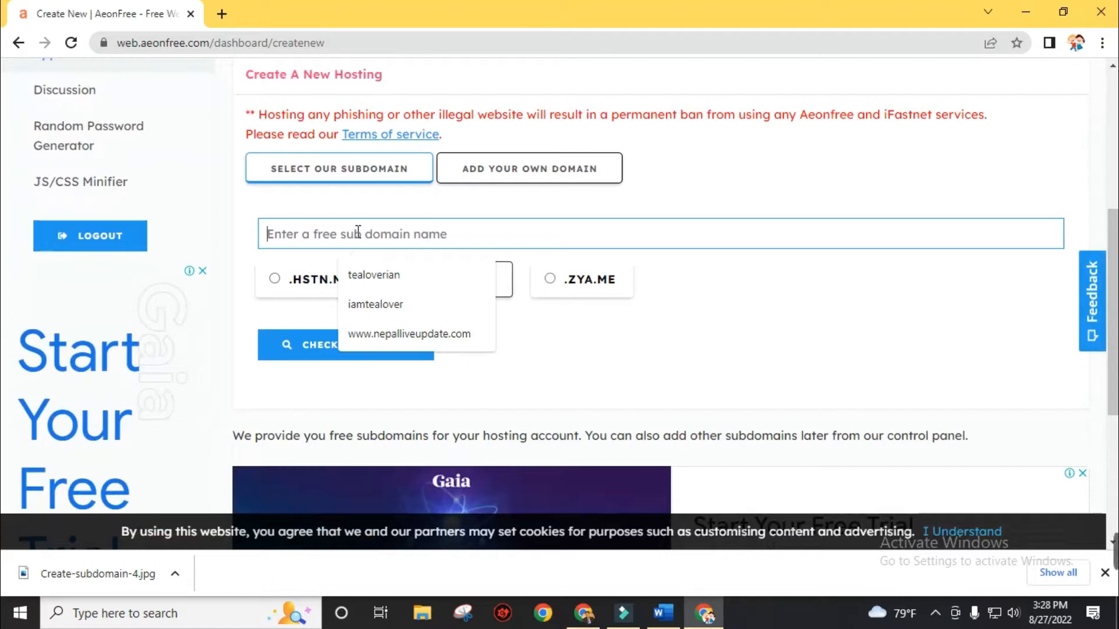
{"action": "type", "text": "mysubdoman"}
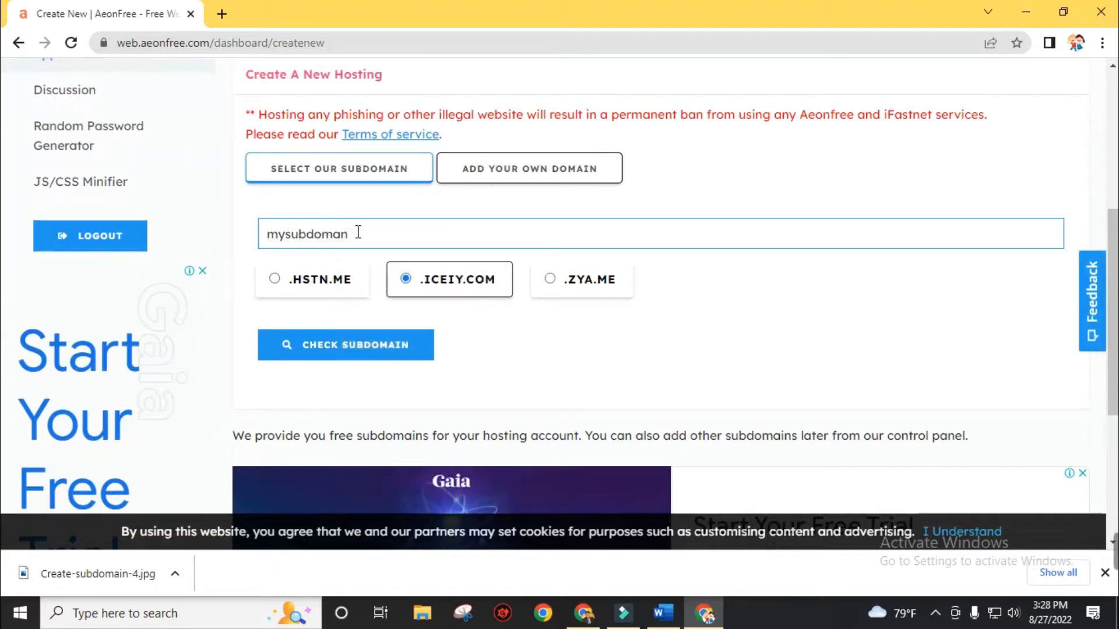
{"action": "type", "text": "in"}
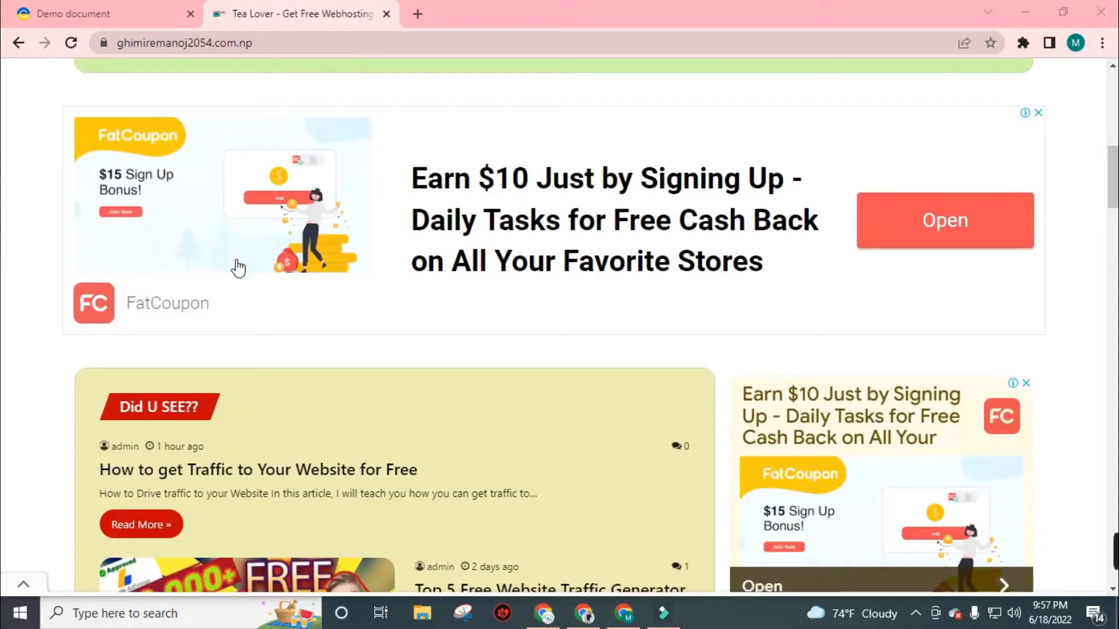
{"action": "scroll", "scroll_direction": "down", "scroll_amount": 3}
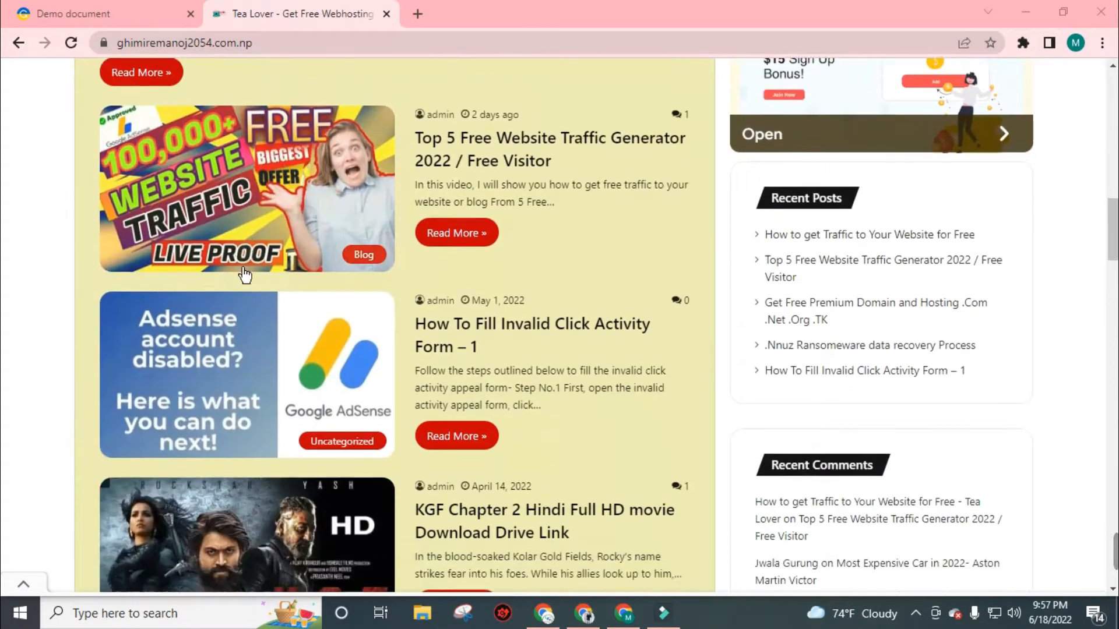
{"action": "scroll", "scroll_direction": "up", "scroll_amount": 3}
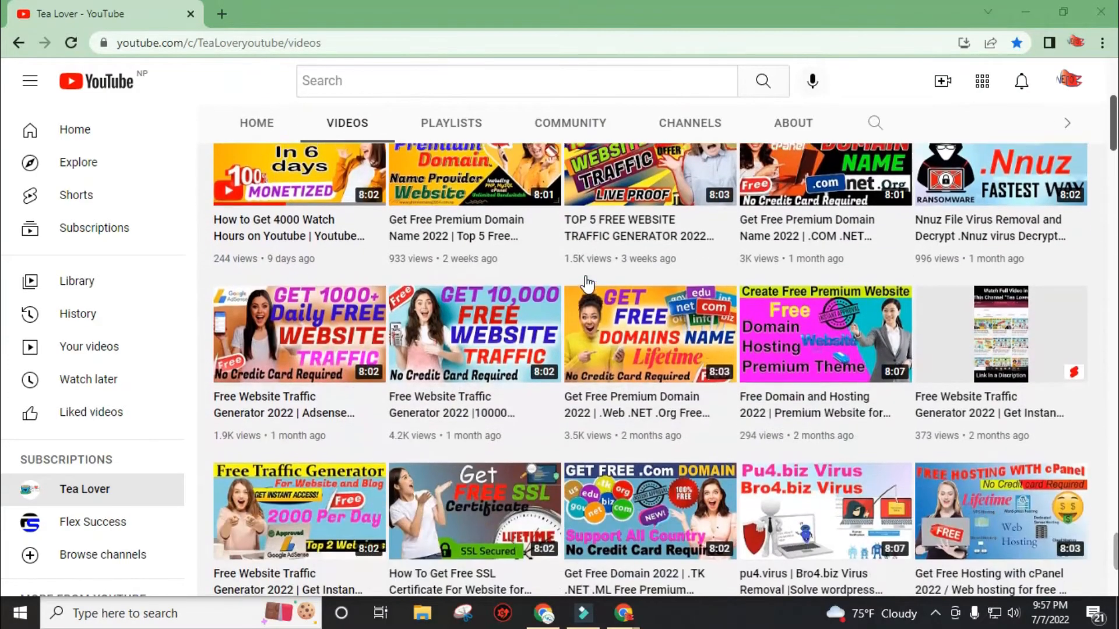
{"action": "scroll", "scroll_direction": "down", "scroll_amount": 3}
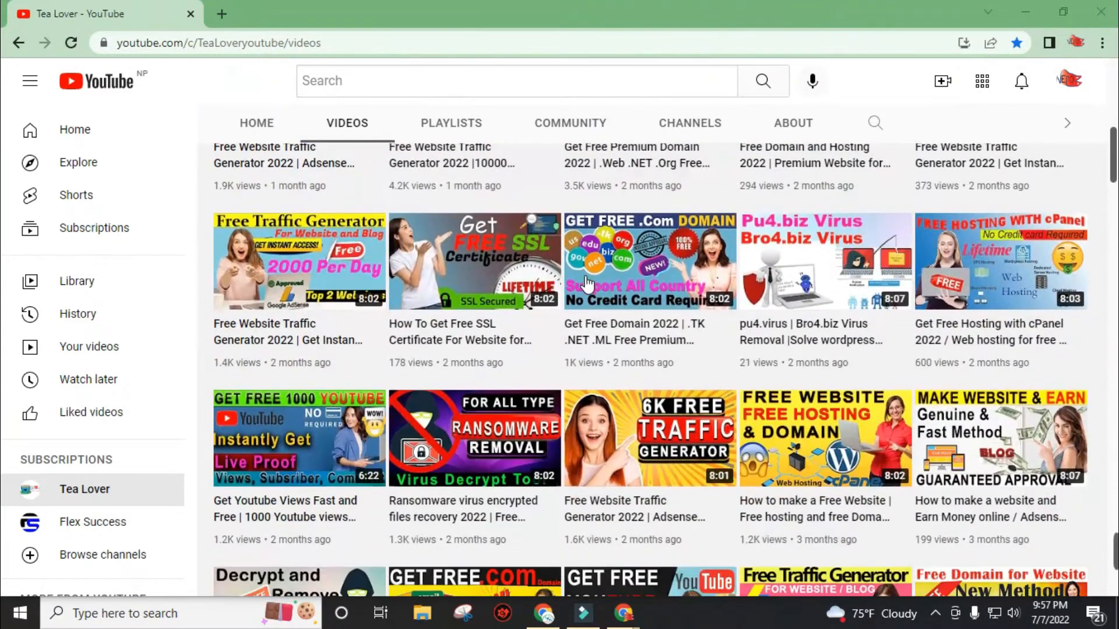
{"action": "scroll", "scroll_direction": "down", "scroll_amount": 3}
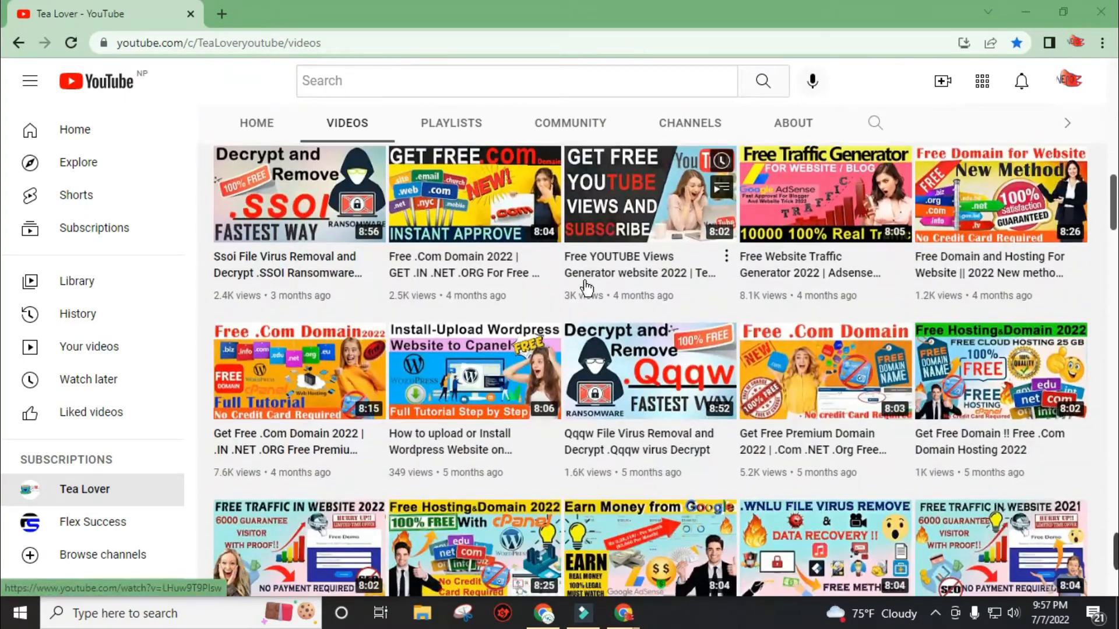
{"action": "scroll", "scroll_direction": "down", "scroll_amount": 3}
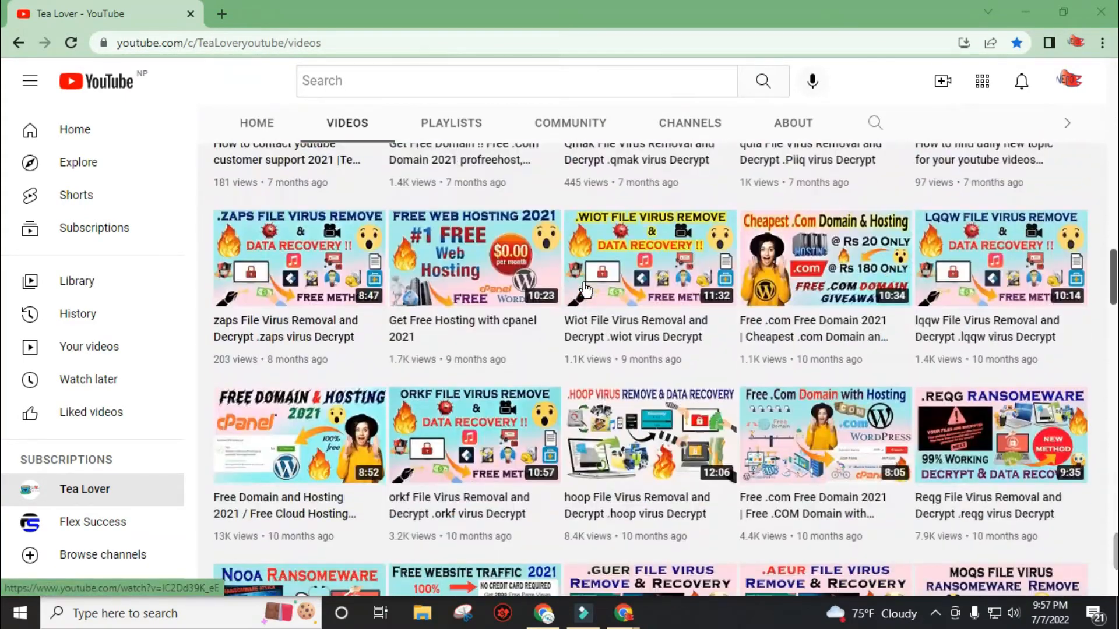
{"action": "scroll", "scroll_direction": "down", "scroll_amount": 3}
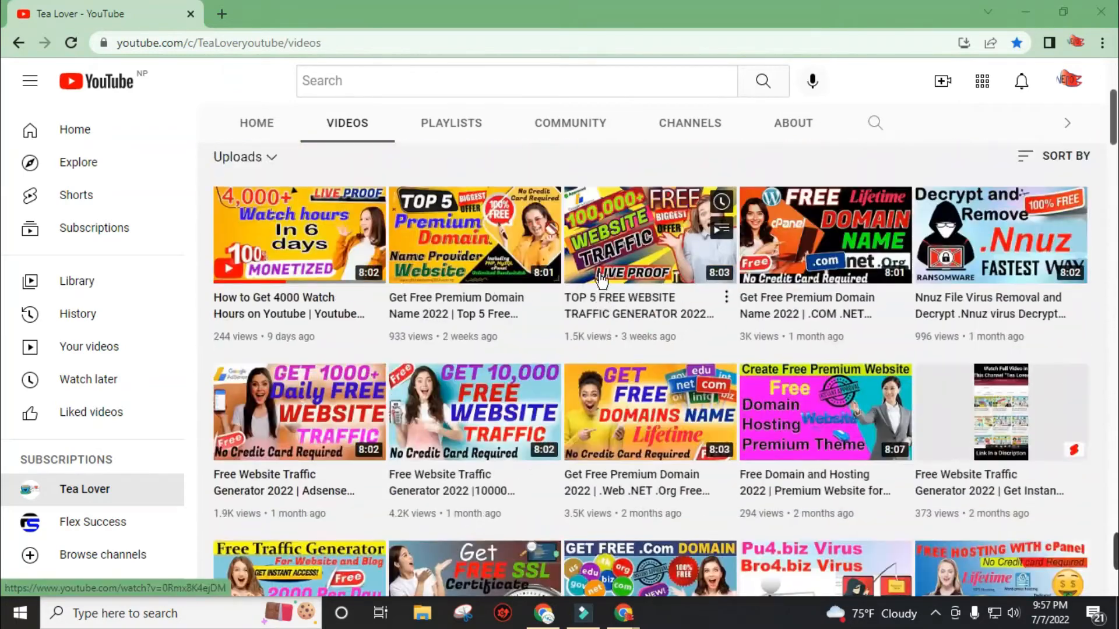
{"action": "left_click", "coordinate": [648, 235]}
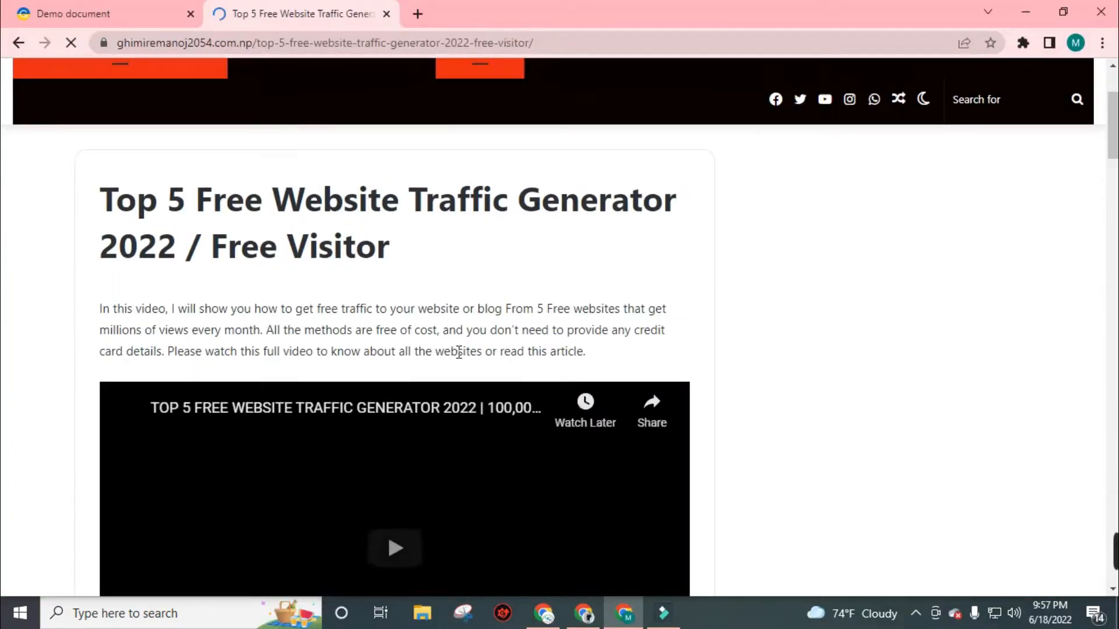
{"action": "scroll", "scroll_direction": "down", "scroll_amount": 3}
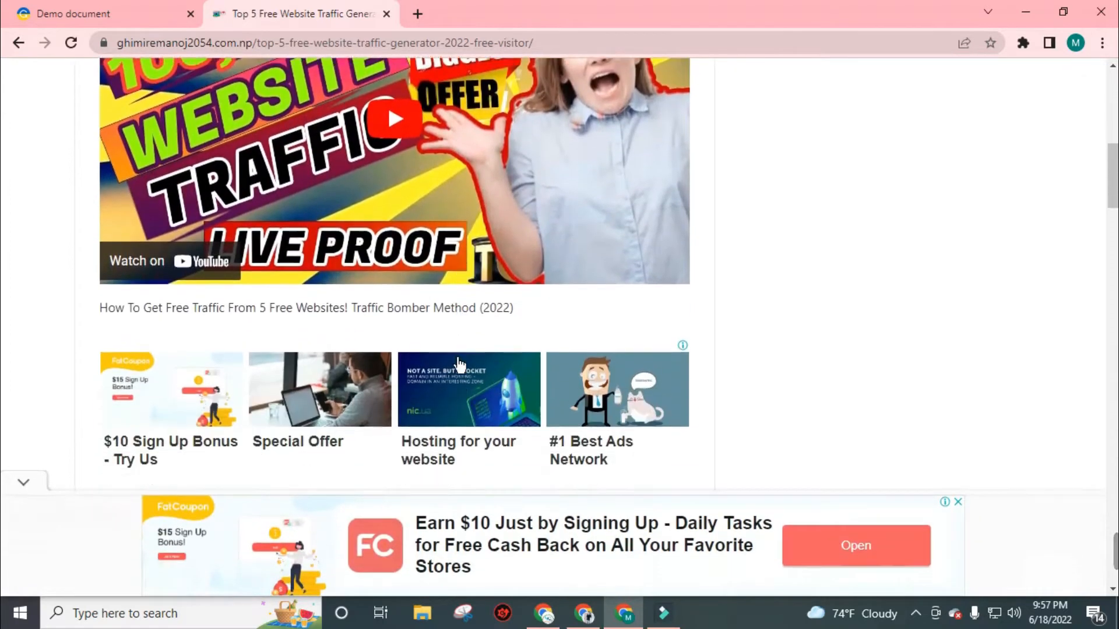
{"action": "scroll", "scroll_direction": "down", "scroll_amount": 3}
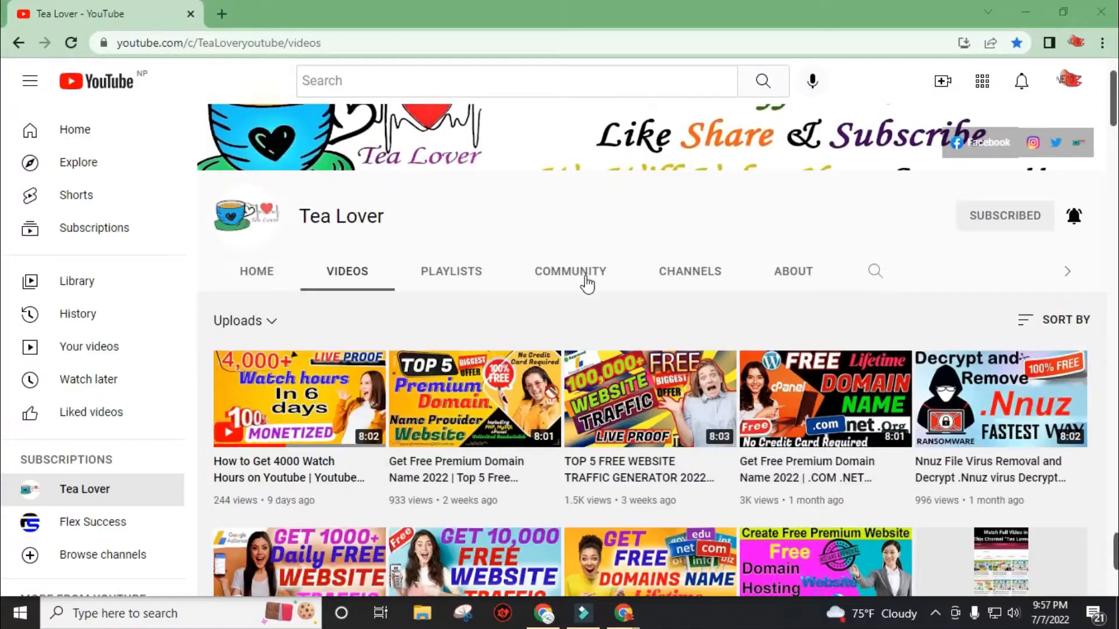
{"action": "scroll", "scroll_direction": "down", "scroll_amount": 3}
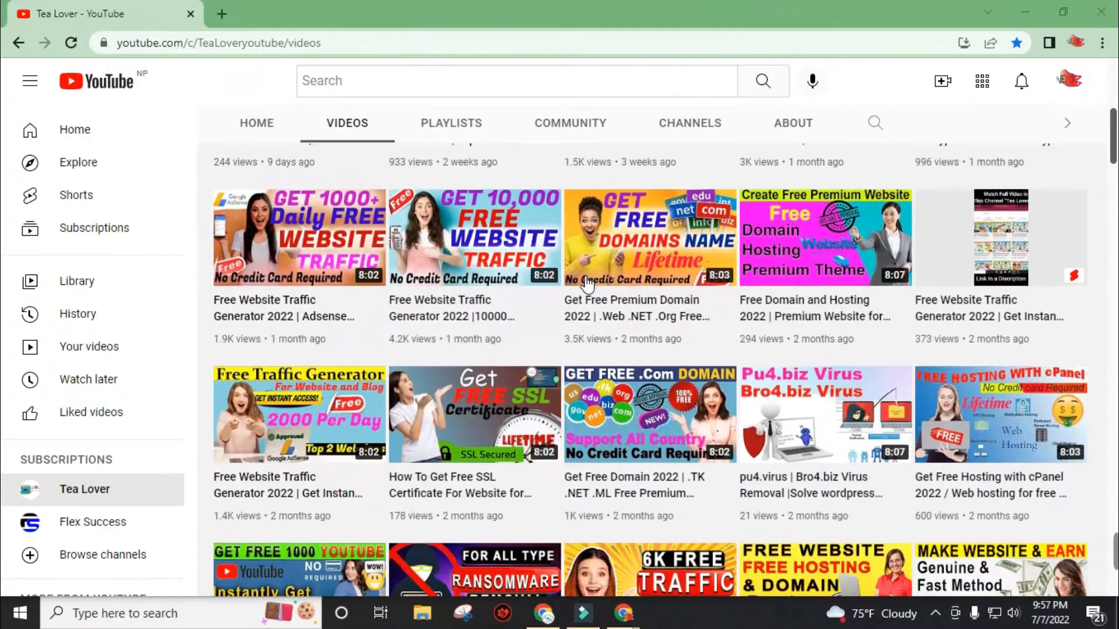
{"action": "scroll", "scroll_direction": "down", "scroll_amount": 3}
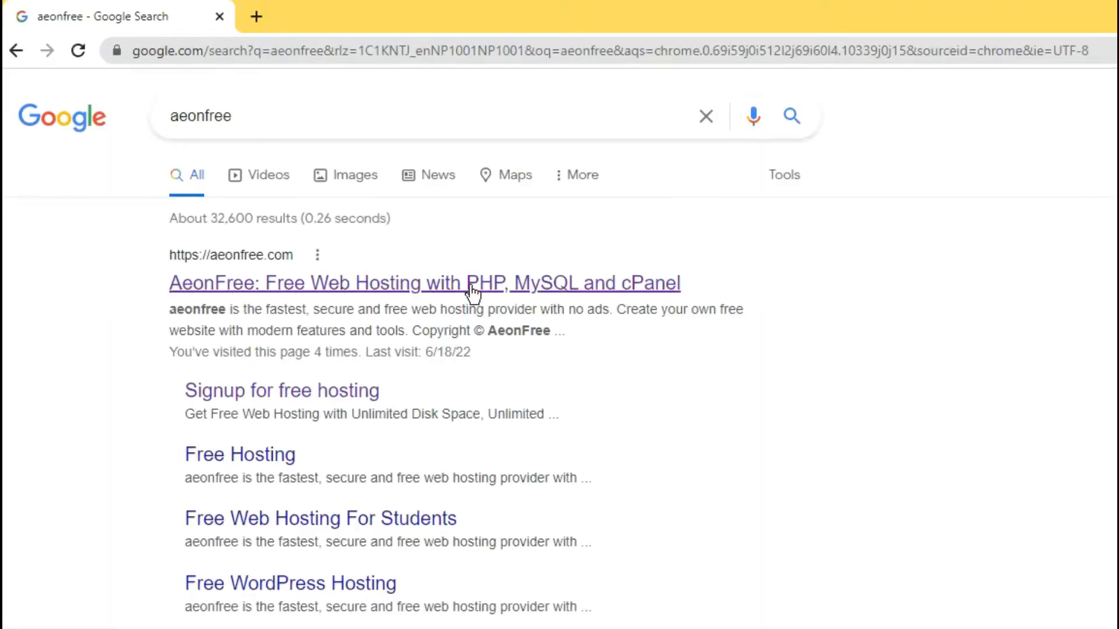
Open AeonFree from the Google results and start setting up free hosting
{"action": "left_click", "coordinate": [424, 284]}
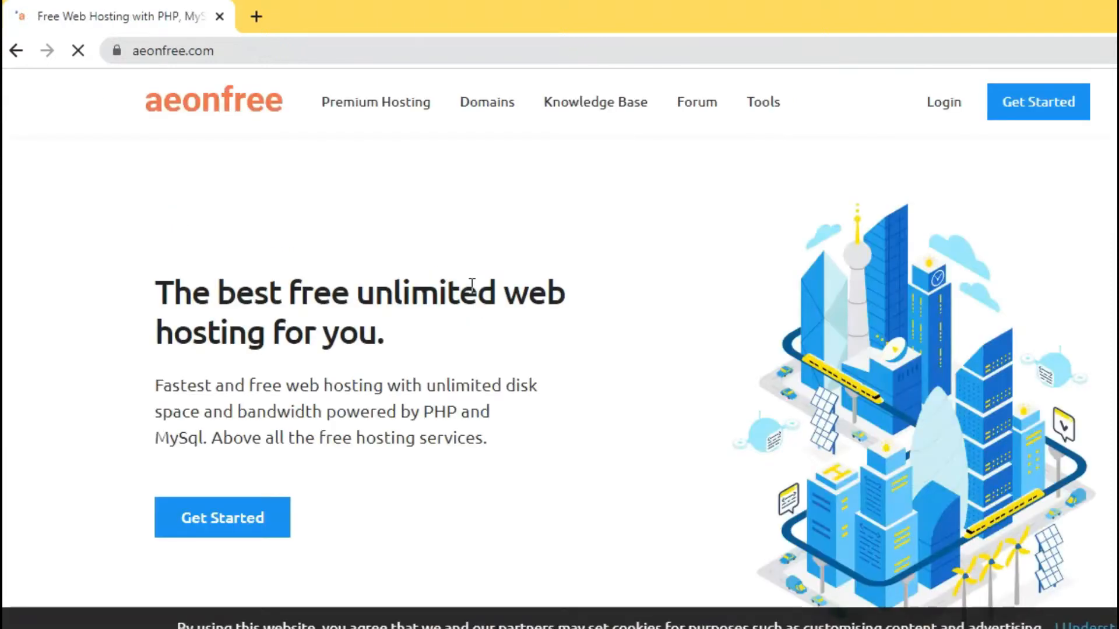
{"action": "left_click", "coordinate": [222, 517]}
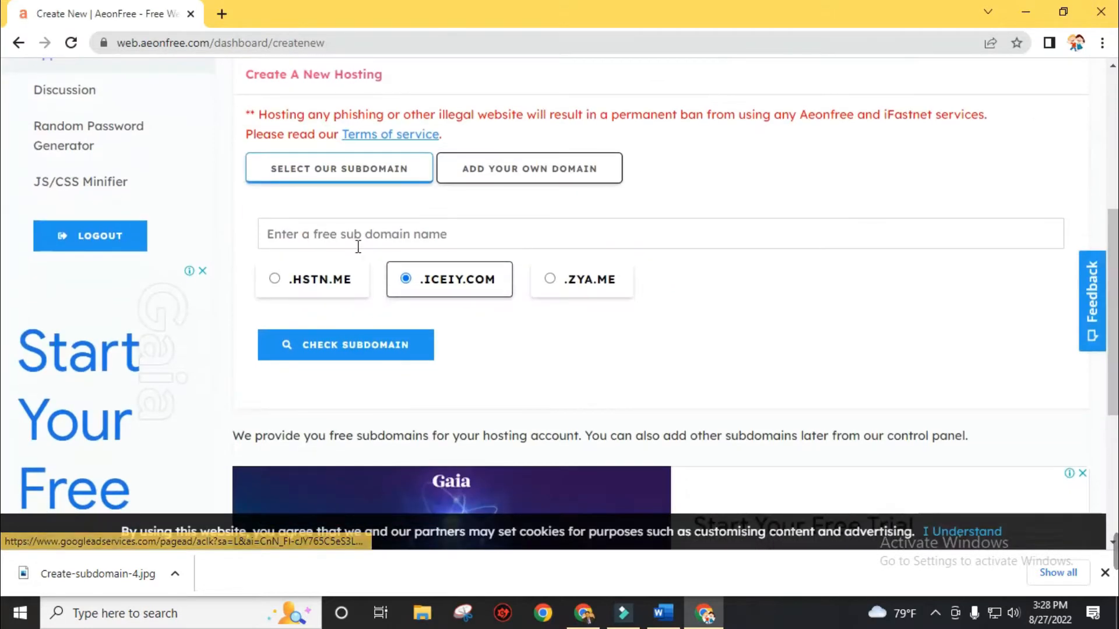
{"action": "type", "text": "mysubdomanin"}
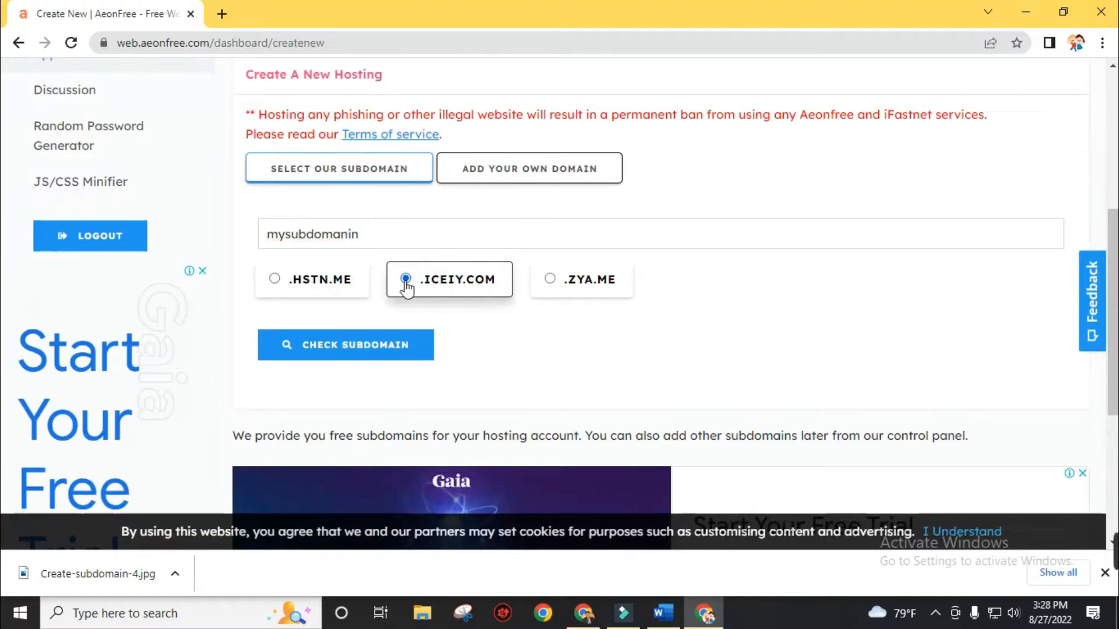
{"action": "left_click", "coordinate": [346, 345]}
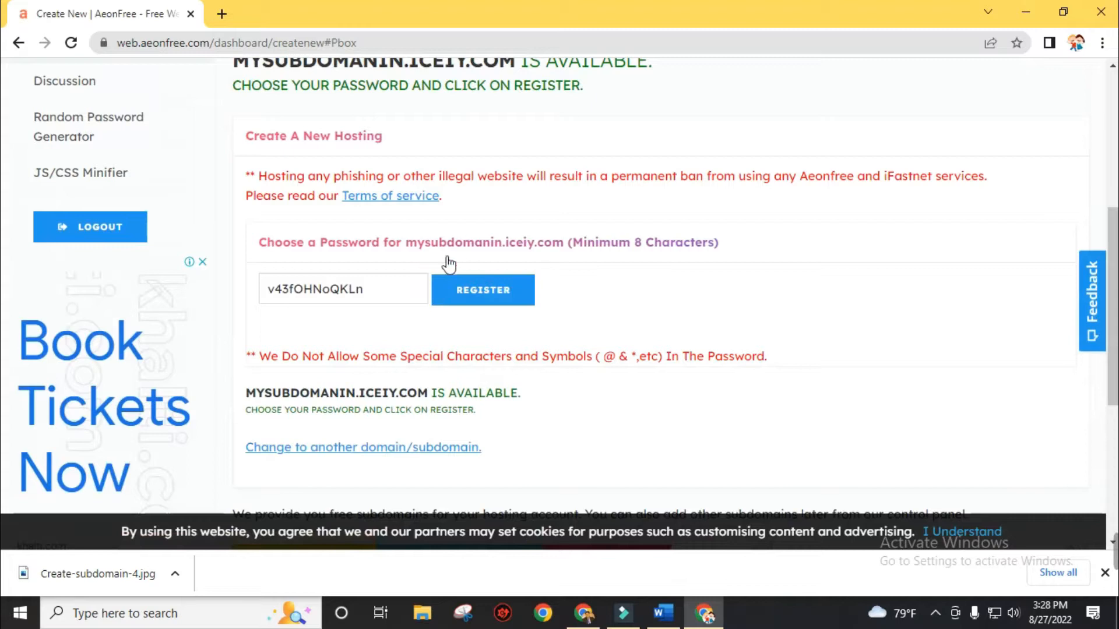
{"action": "left_click", "coordinate": [362, 448]}
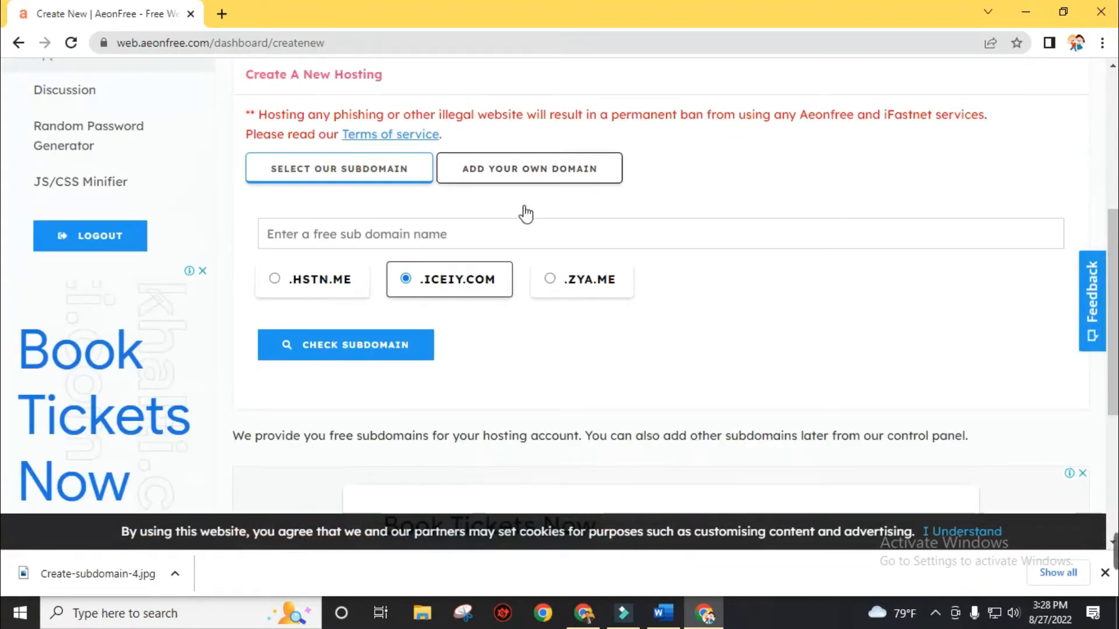
{"action": "left_click", "coordinate": [528, 168]}
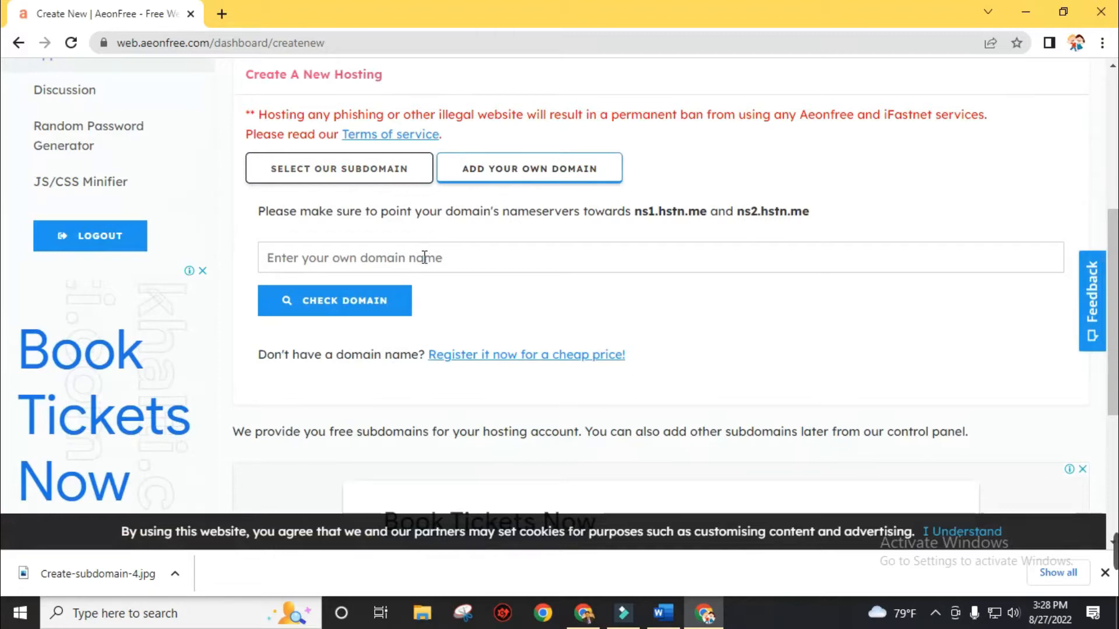
{"action": "left_click", "coordinate": [464, 257]}
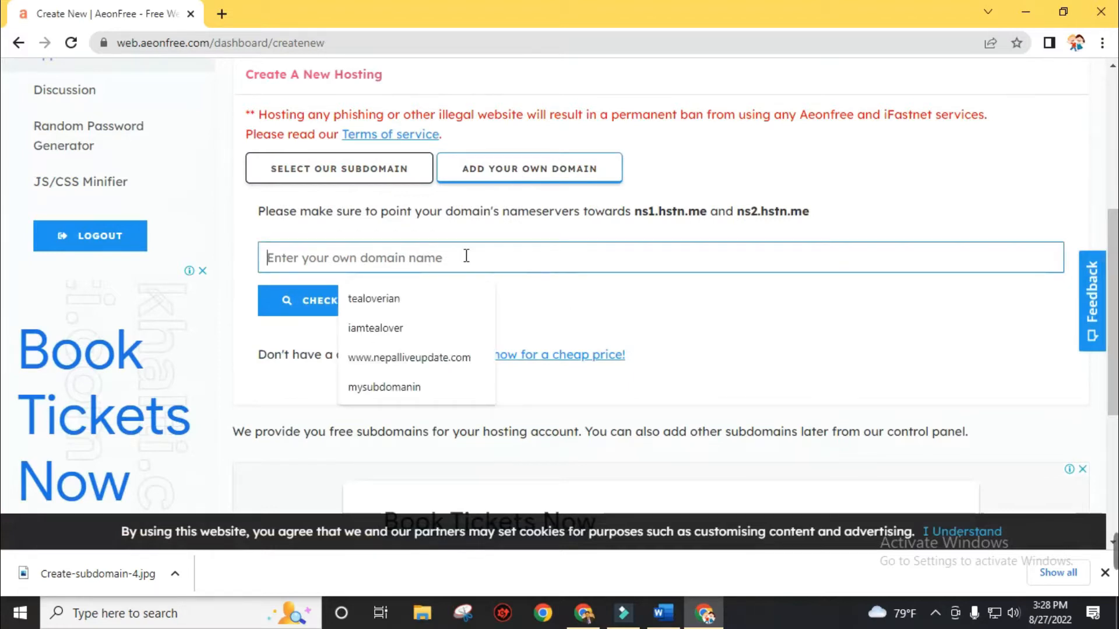
{"action": "left_click", "coordinate": [410, 357]}
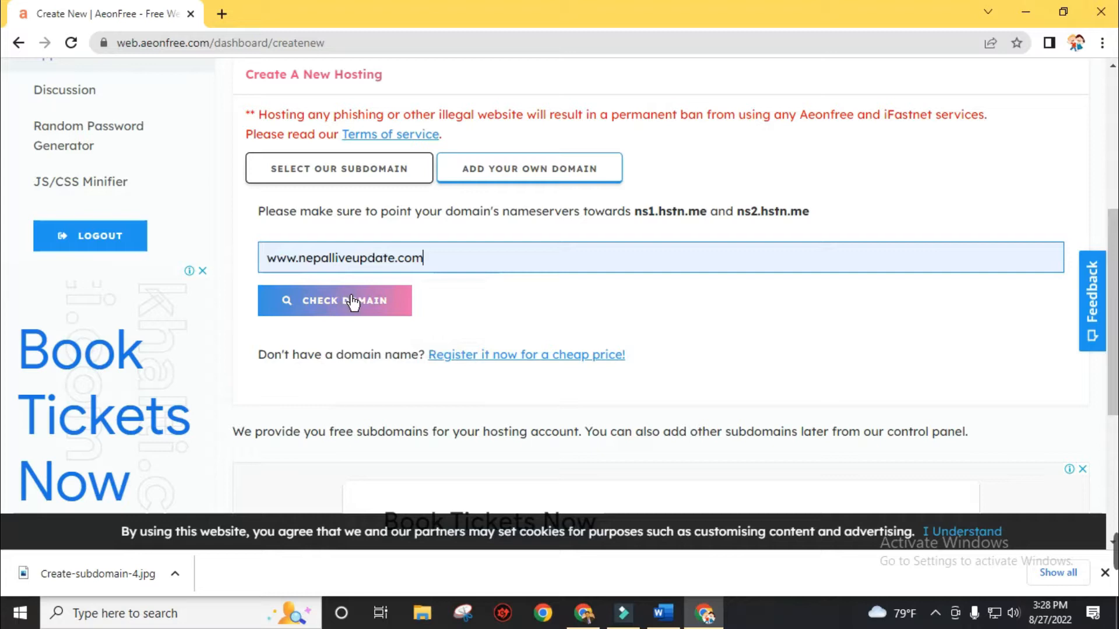
{"action": "left_click", "coordinate": [334, 301]}
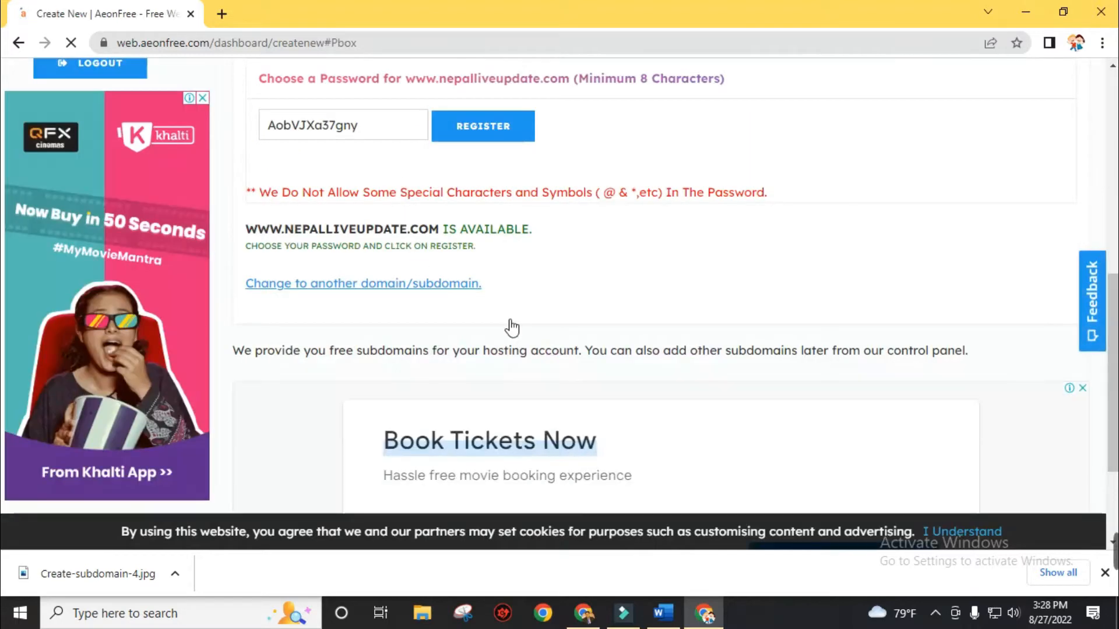
{"action": "scroll", "scroll_direction": "up", "scroll_amount": 3}
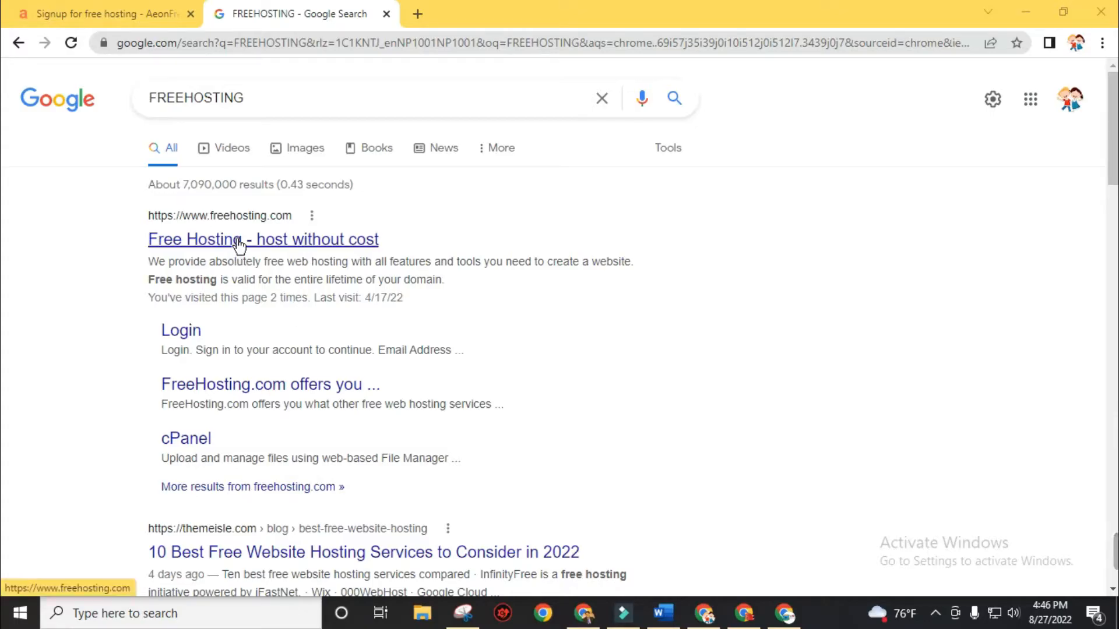
Open FreeHosting.com from the results and start signing up for its free hosting plan
{"action": "left_click", "coordinate": [263, 239]}
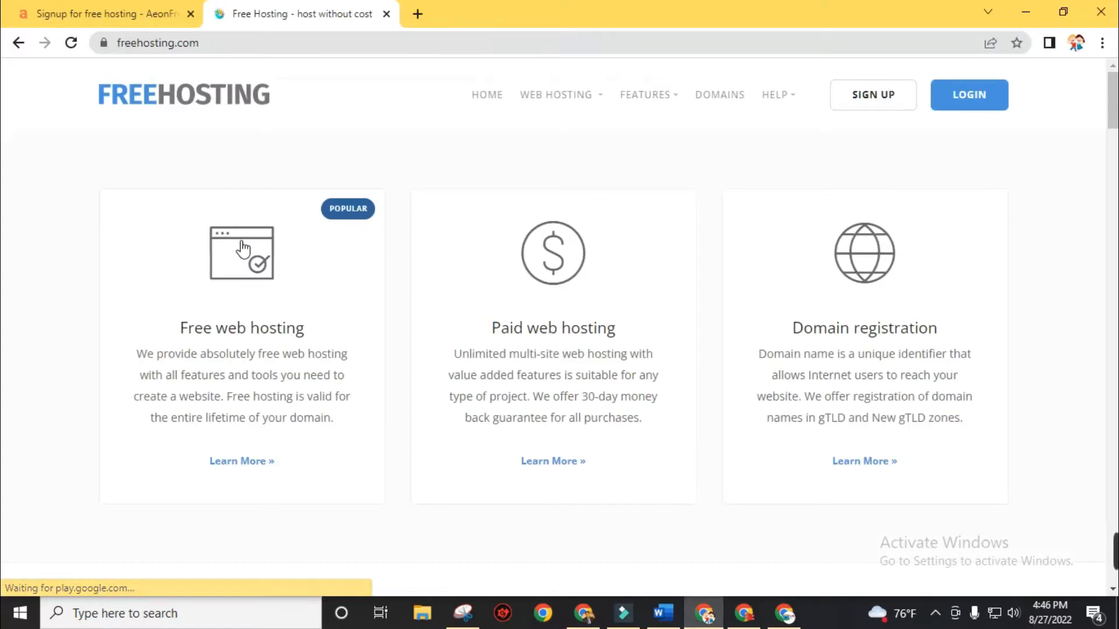
{"action": "scroll", "scroll_direction": "down", "scroll_amount": 3}
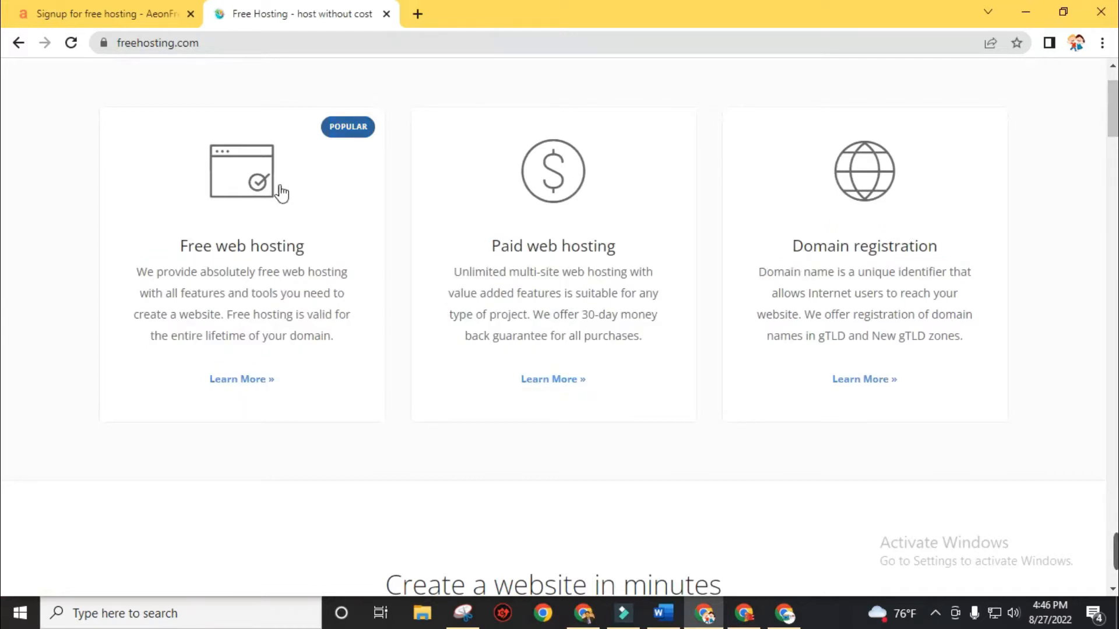
{"action": "left_click", "coordinate": [241, 379]}
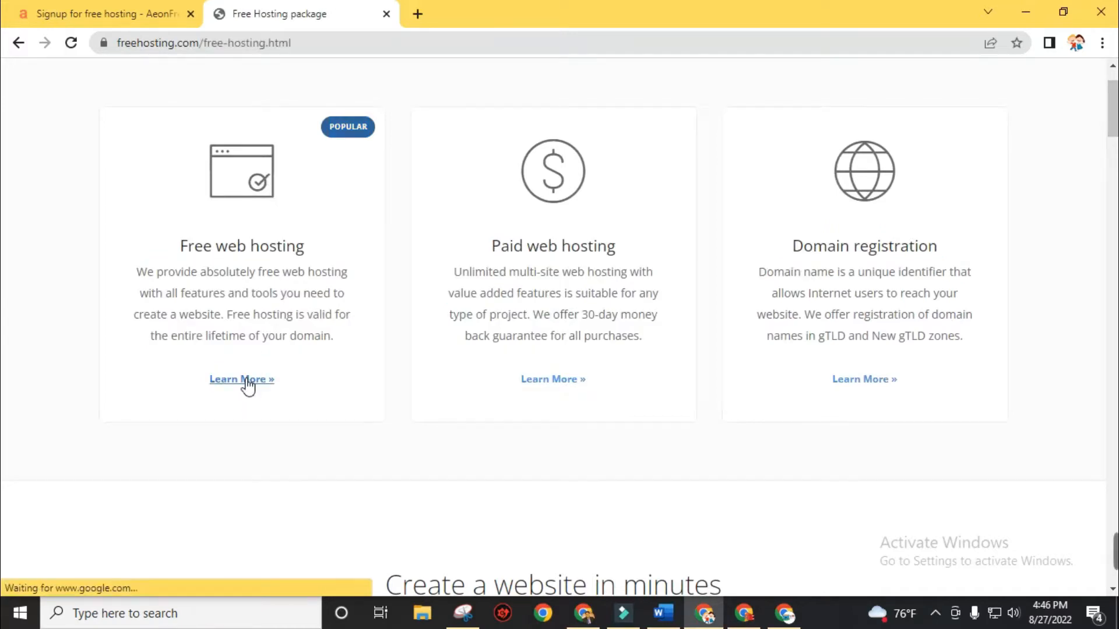
{"action": "left_click", "coordinate": [242, 379]}
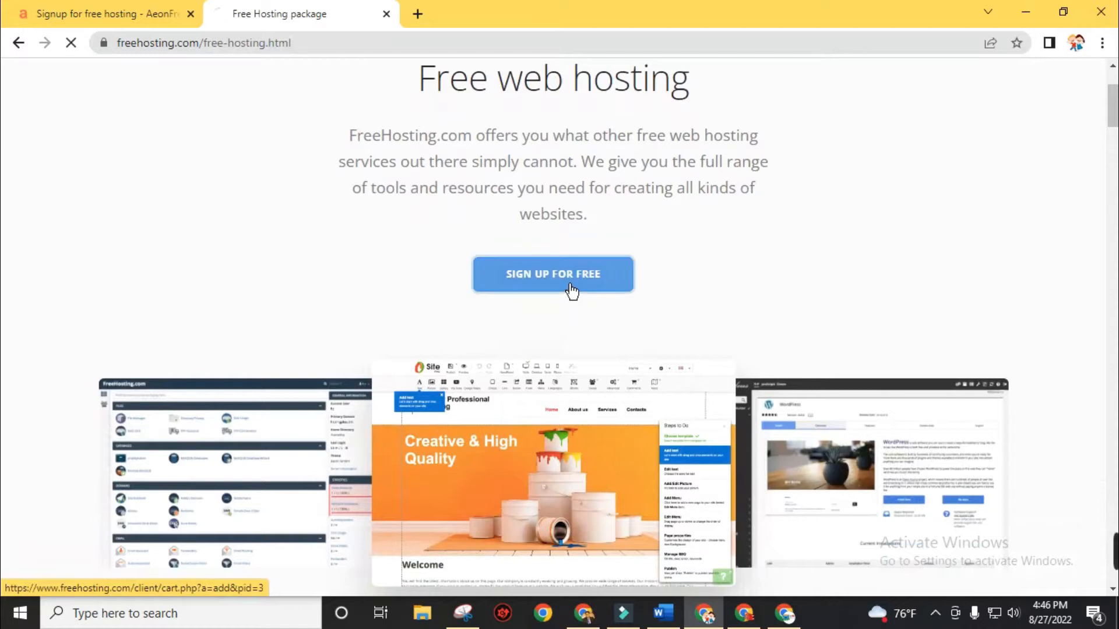
{"action": "left_click", "coordinate": [553, 274]}
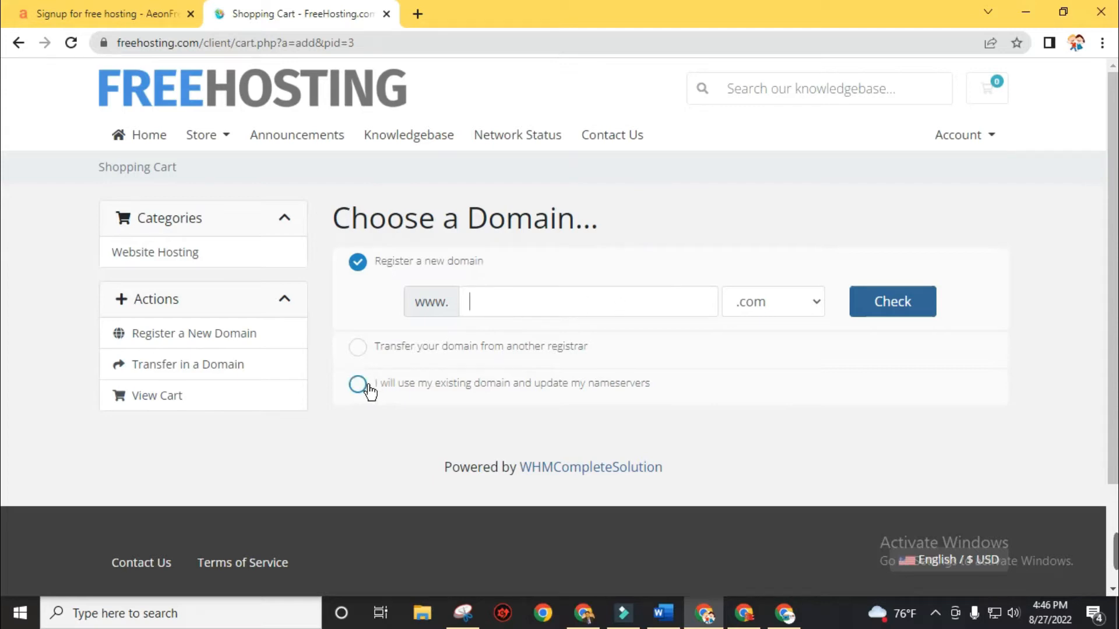
Use existing domain nepalliveupdate, then continue through configuration and review to checkout
{"action": "left_click", "coordinate": [357, 385]}
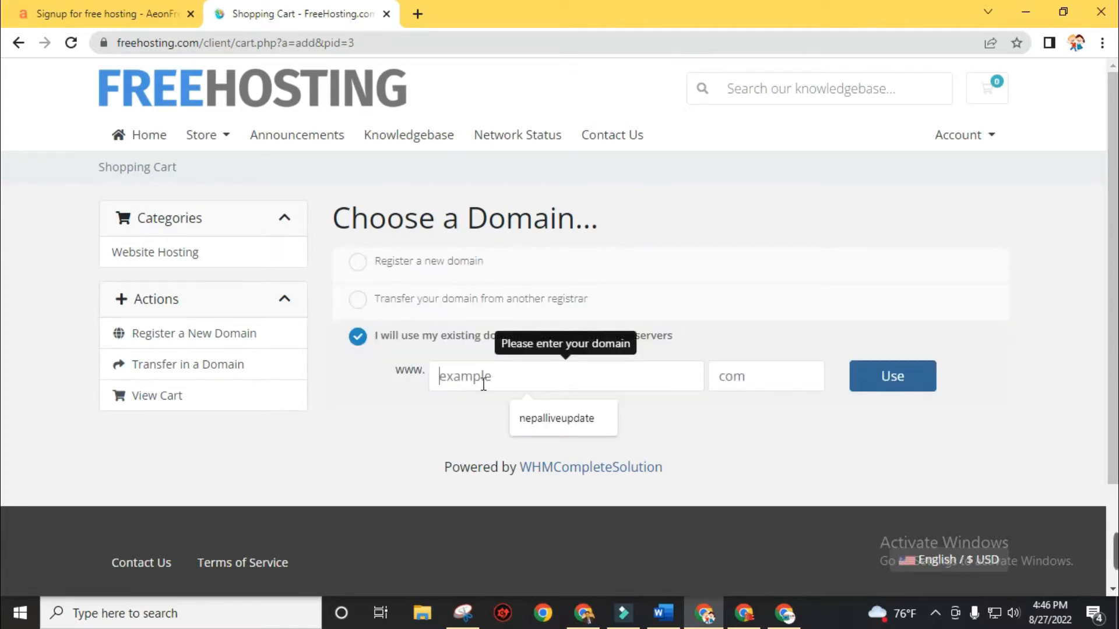
{"action": "left_click", "coordinate": [890, 376]}
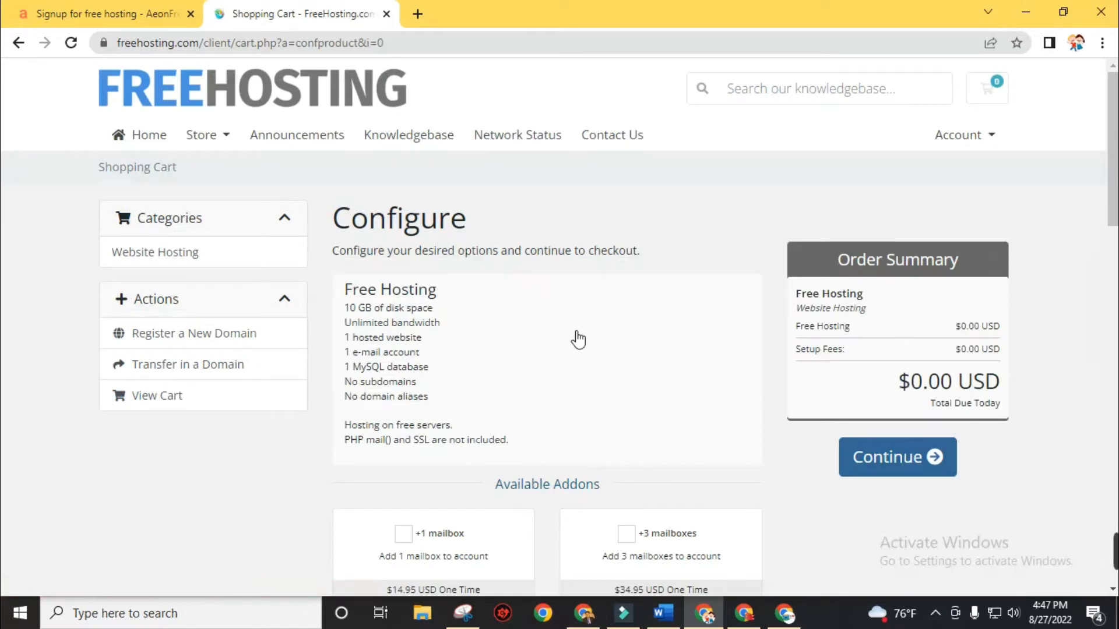
{"action": "left_click", "coordinate": [897, 457]}
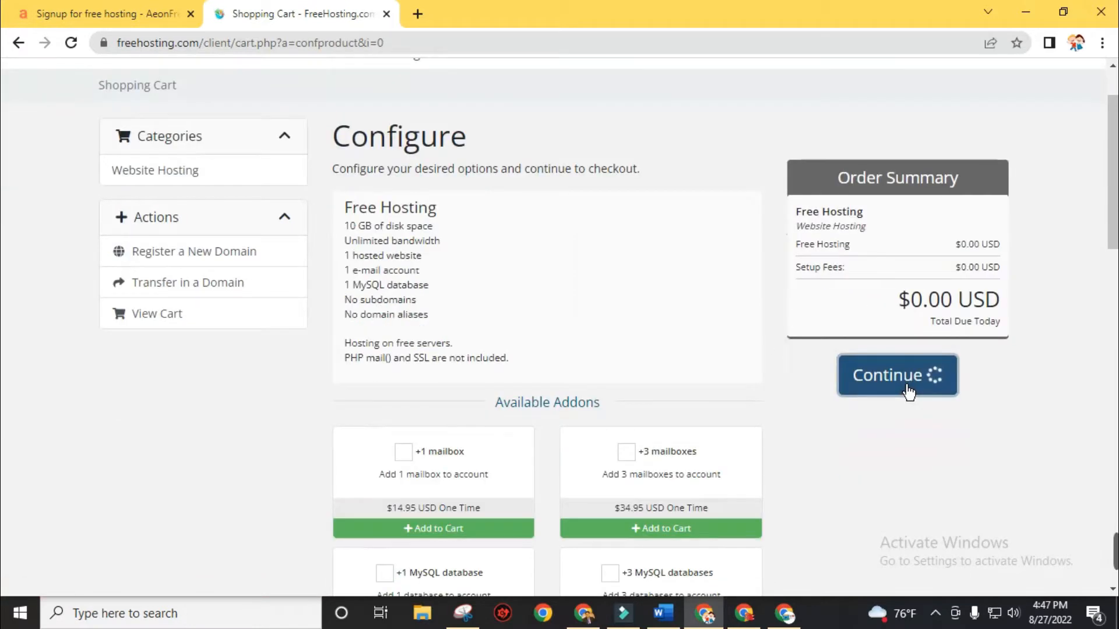
{"action": "left_click", "coordinate": [896, 375]}
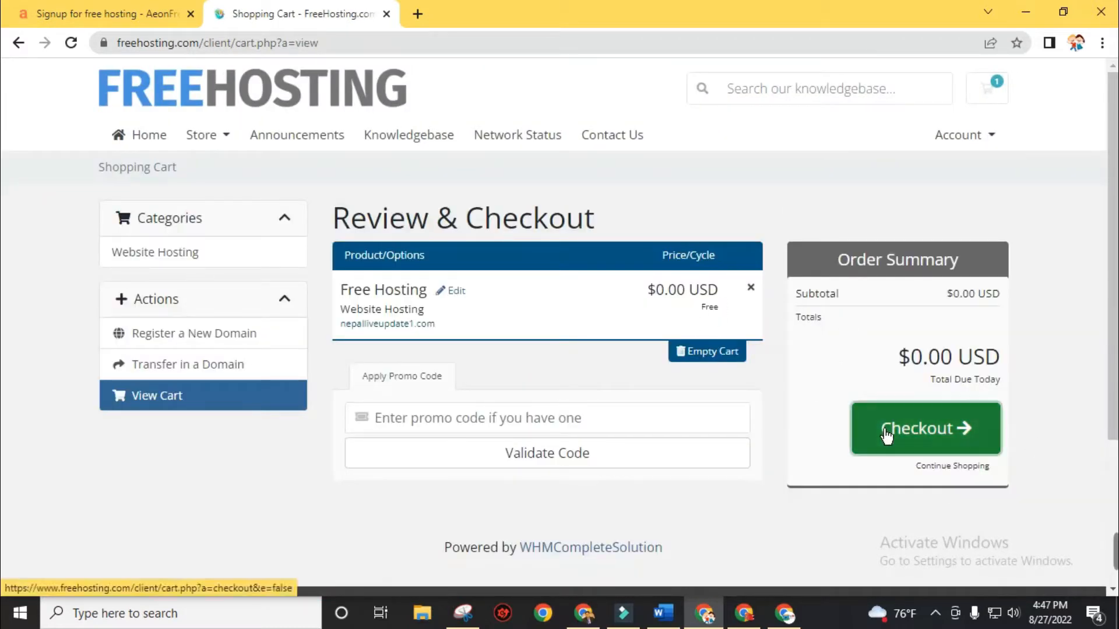
{"action": "left_click", "coordinate": [925, 428]}
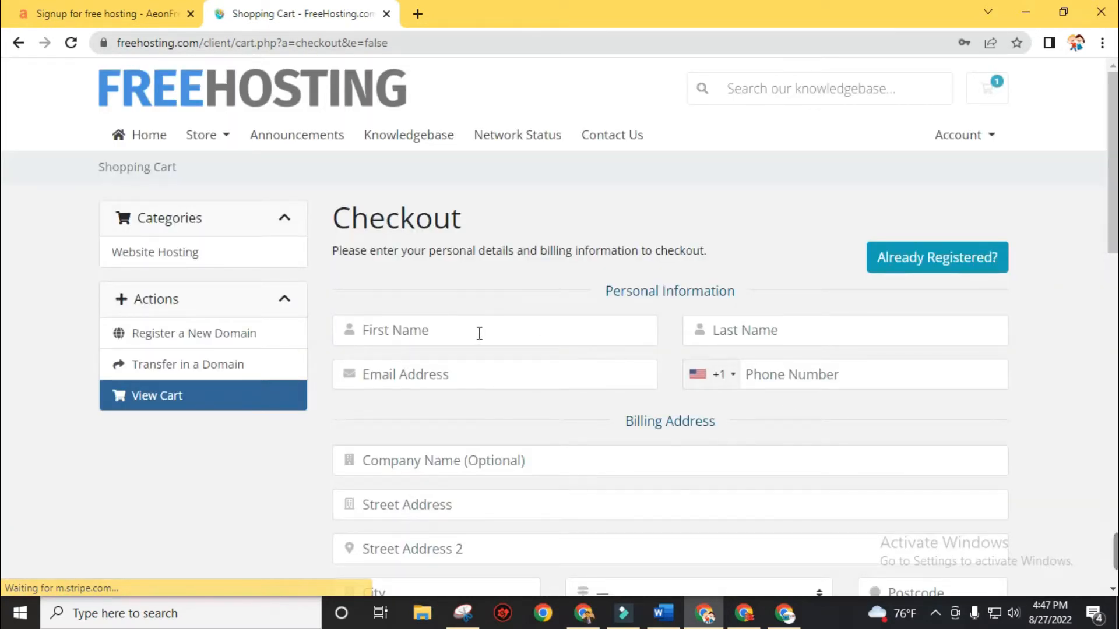
Scroll to Payment Details and choose the None payment option for the $0.00 order
{"action": "scroll", "scroll_direction": "down", "scroll_amount": 3}
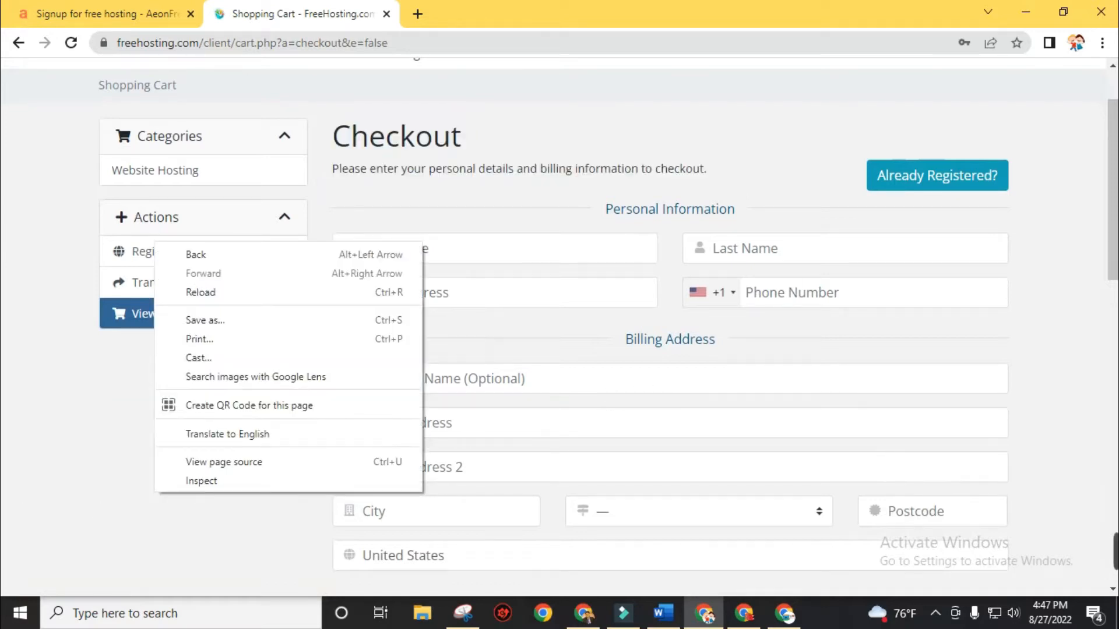
{"action": "scroll", "scroll_direction": "down", "scroll_amount": 3}
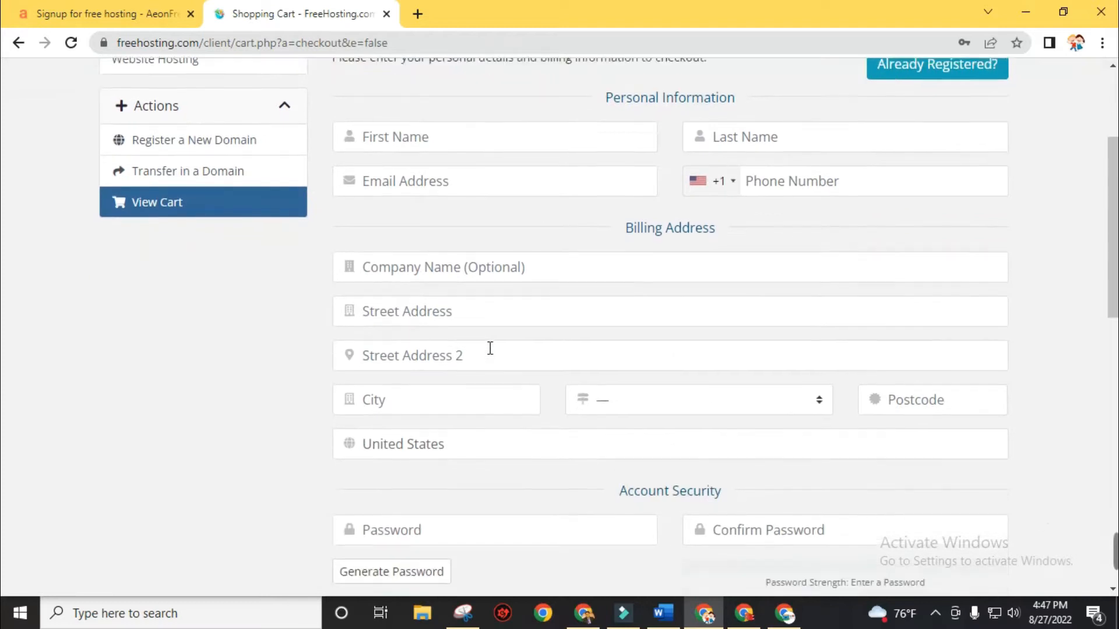
{"action": "scroll", "scroll_direction": "down", "scroll_amount": 3}
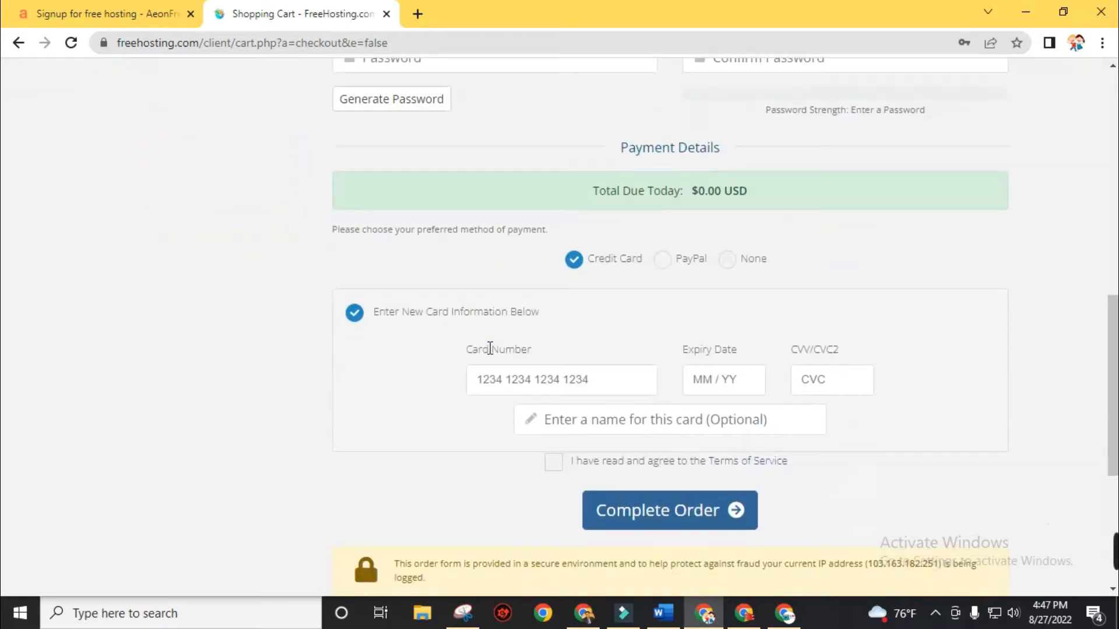
{"action": "scroll", "scroll_direction": "down", "scroll_amount": 3}
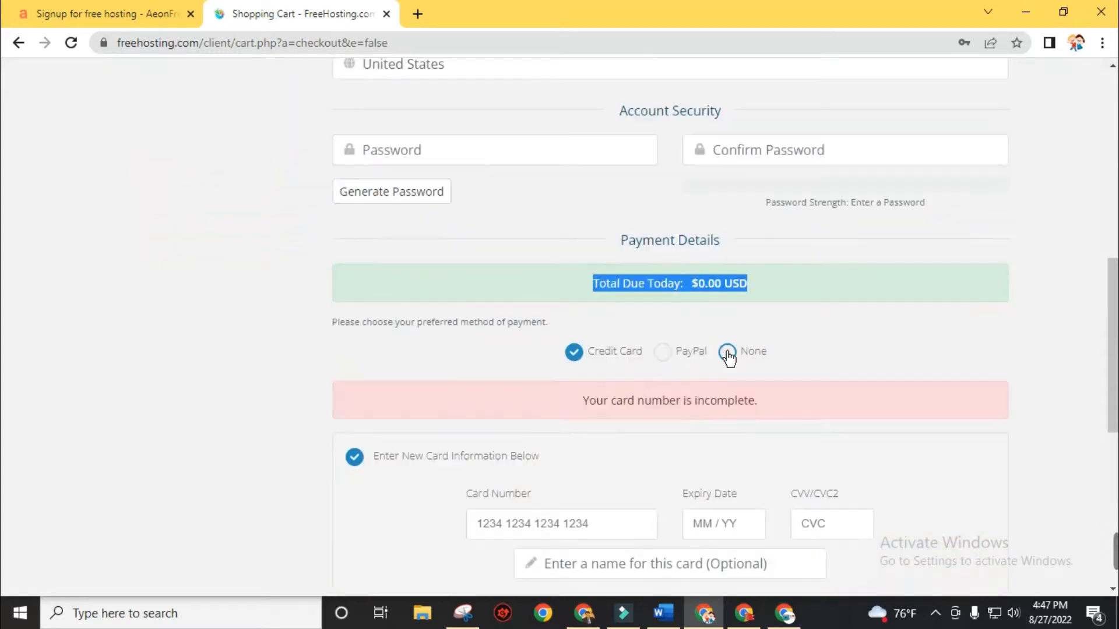
{"action": "left_click", "coordinate": [727, 352]}
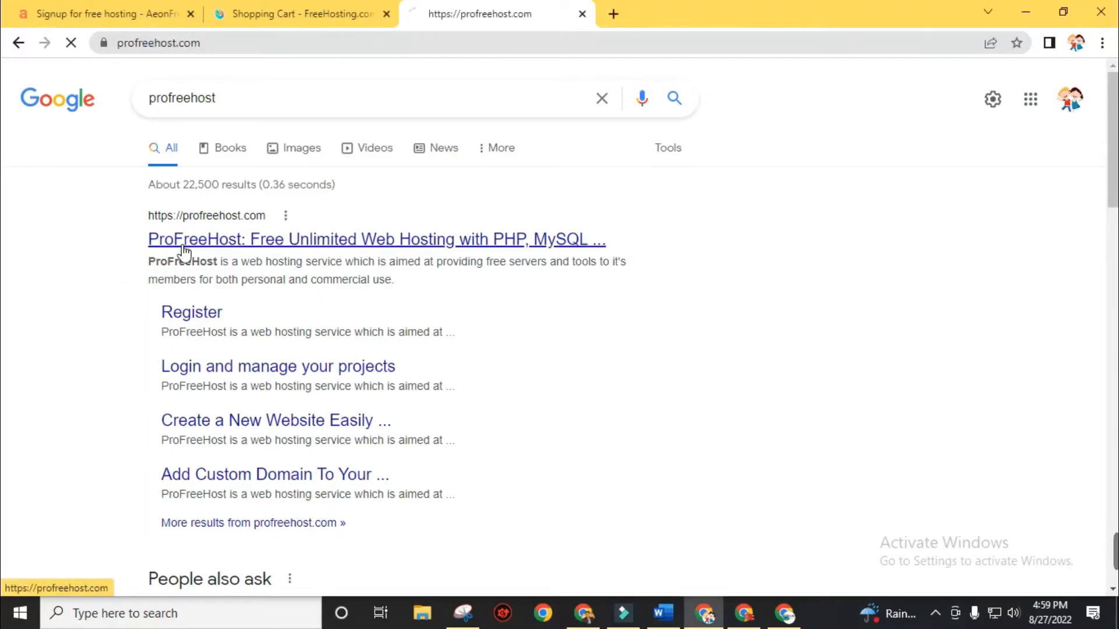
Open ProFreeHost from search results and register an account to reach the client area
{"action": "left_click", "coordinate": [376, 239]}
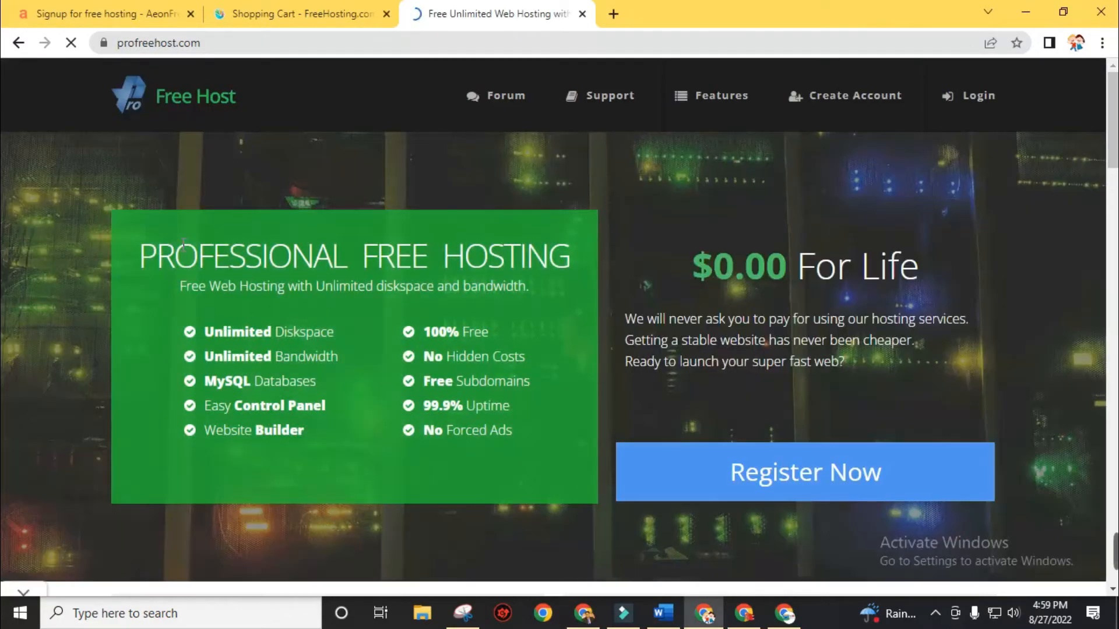
{"action": "scroll", "scroll_direction": "down", "scroll_amount": 3}
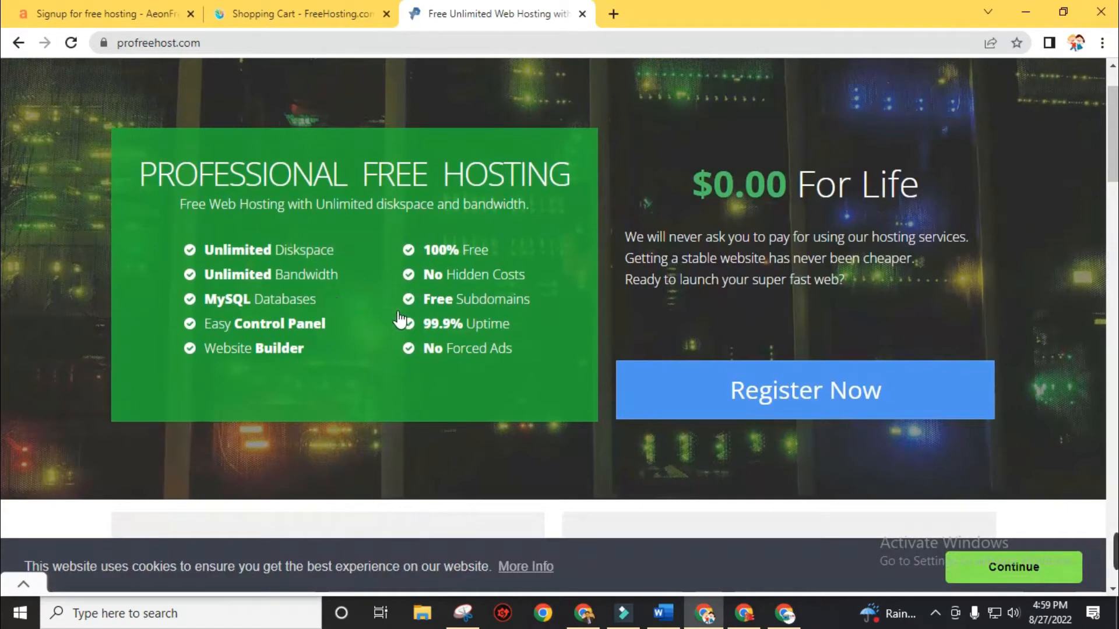
{"action": "left_click", "coordinate": [804, 390]}
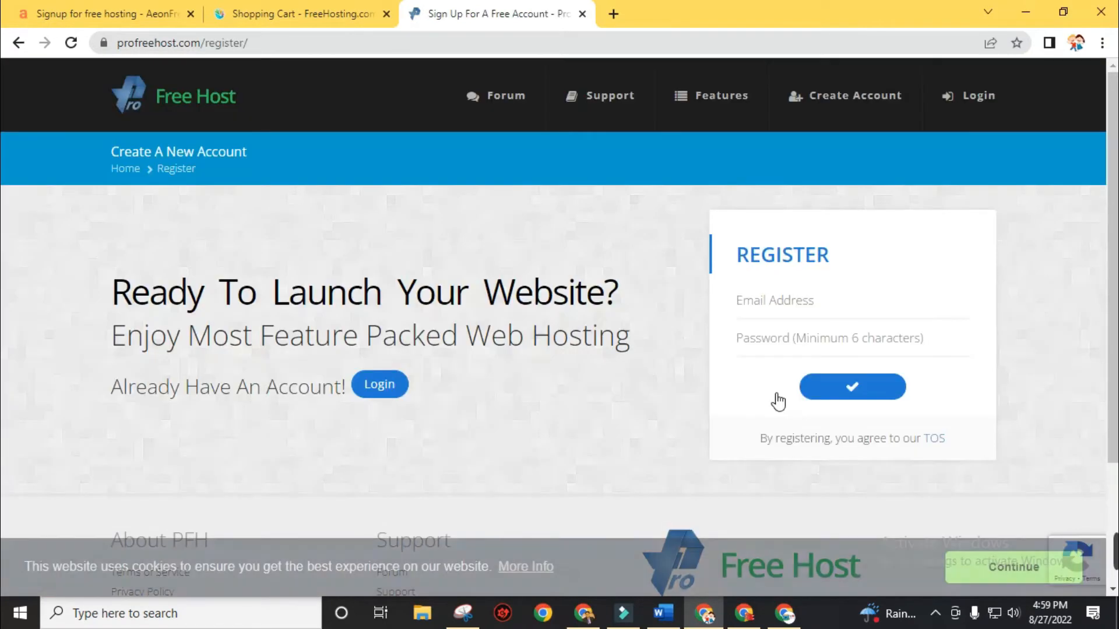
{"action": "mouse_move", "coordinate": [737, 359]}
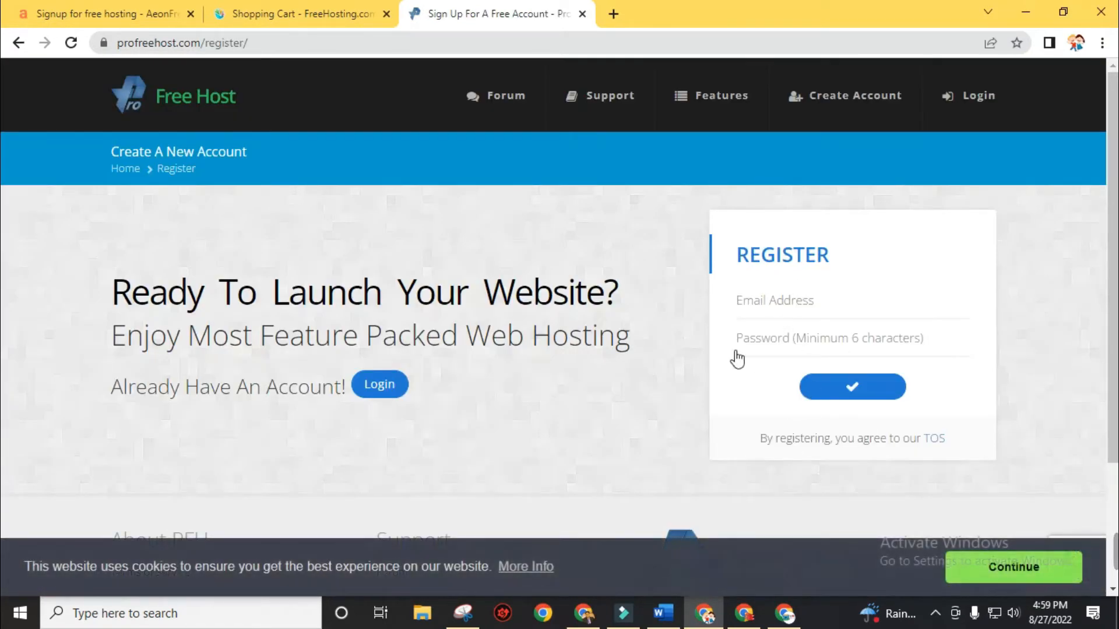
{"action": "left_click", "coordinate": [852, 386]}
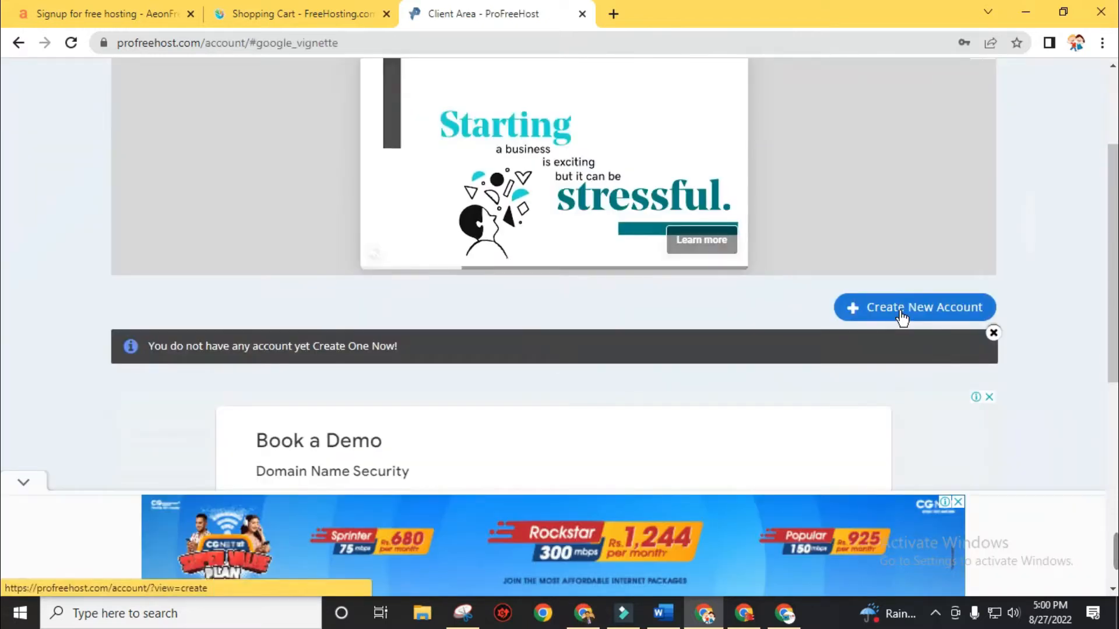
Start a new hosting account and switch the website to a Custom Domain
{"action": "left_click", "coordinate": [915, 307]}
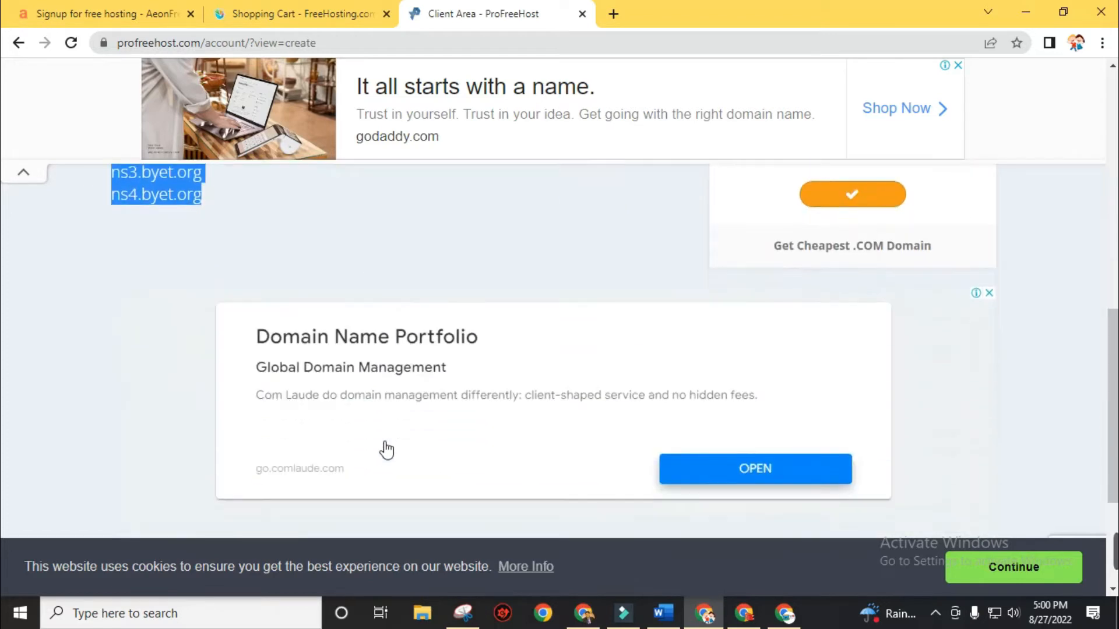
{"action": "scroll", "scroll_direction": "down", "scroll_amount": 3}
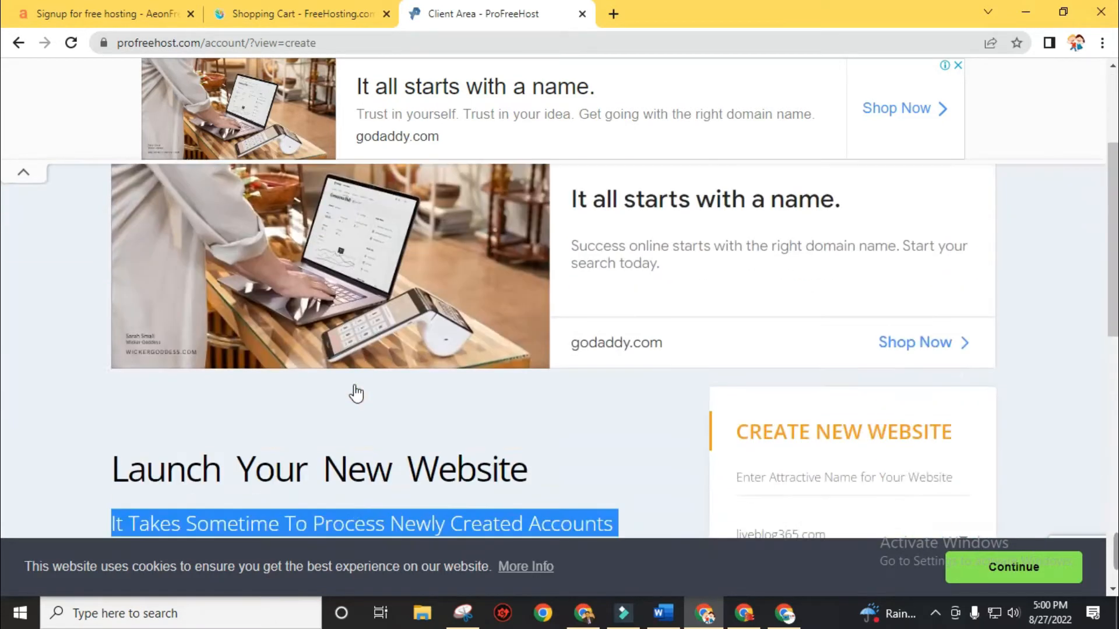
{"action": "scroll", "scroll_direction": "down", "scroll_amount": 3}
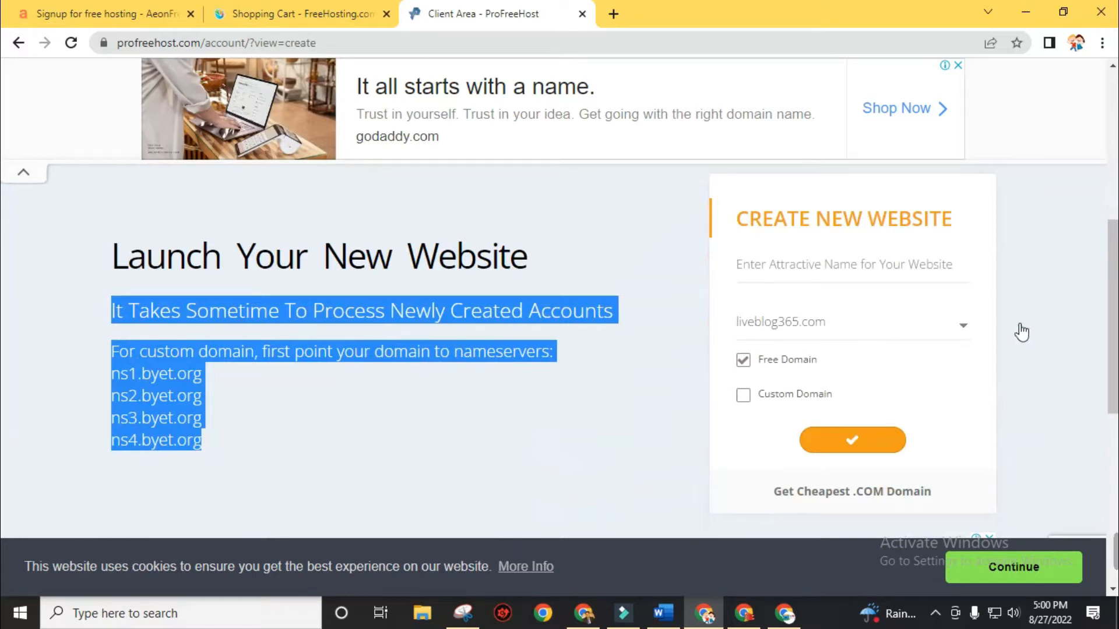
{"action": "left_click", "coordinate": [743, 394]}
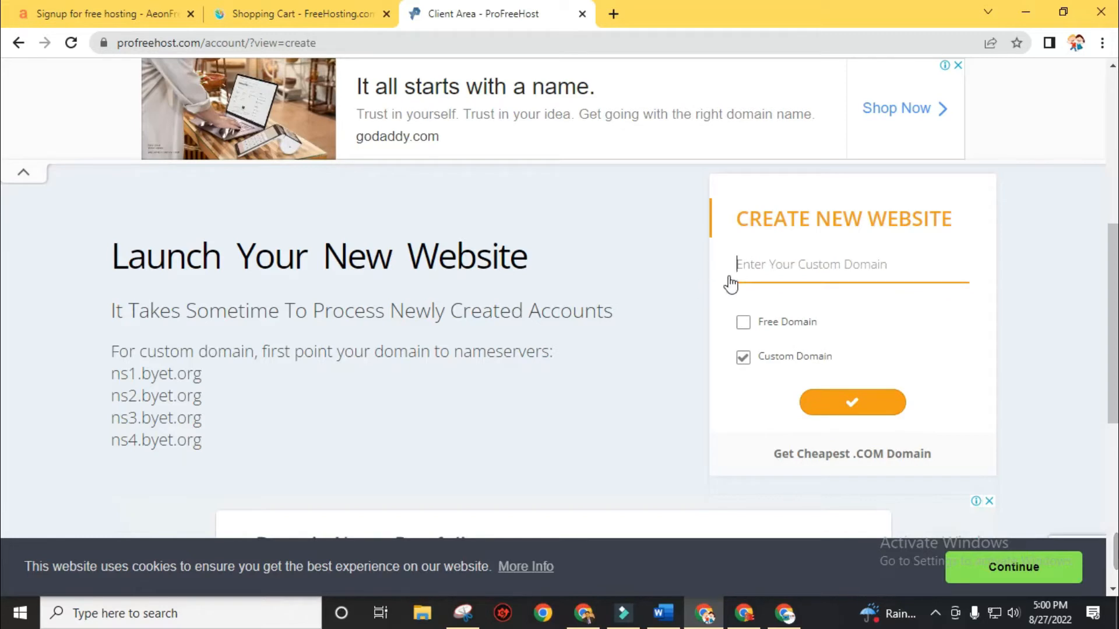
{"action": "left_click_drag", "start_coordinate": [111, 255], "coordinate": [202, 441]}
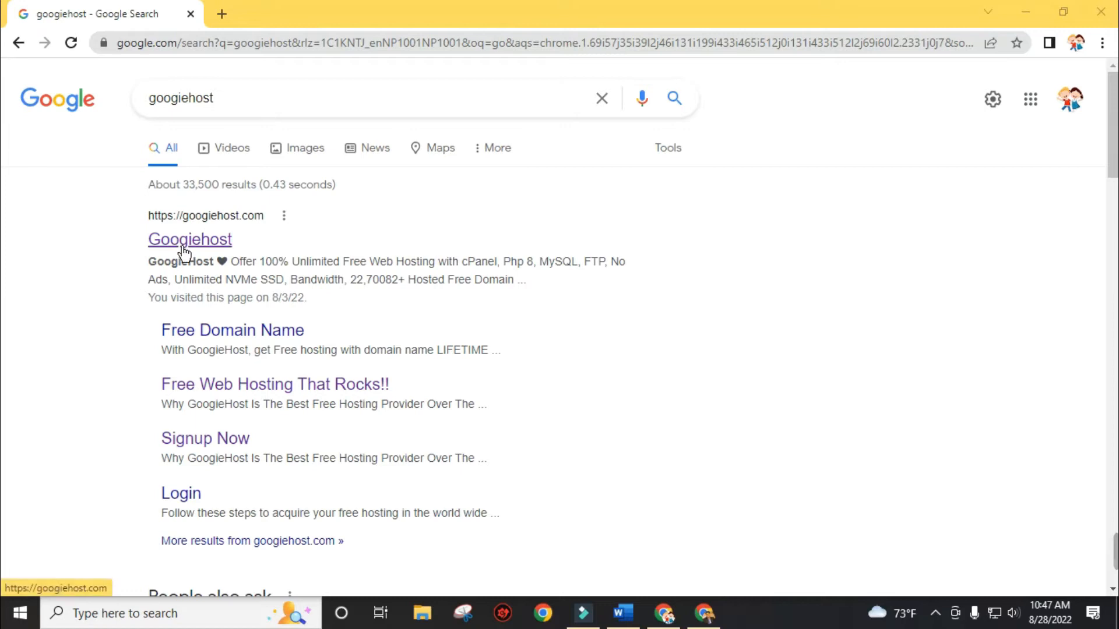
Open GoogieHost from search results and scroll through its homepage hosting features
{"action": "left_click", "coordinate": [190, 239]}
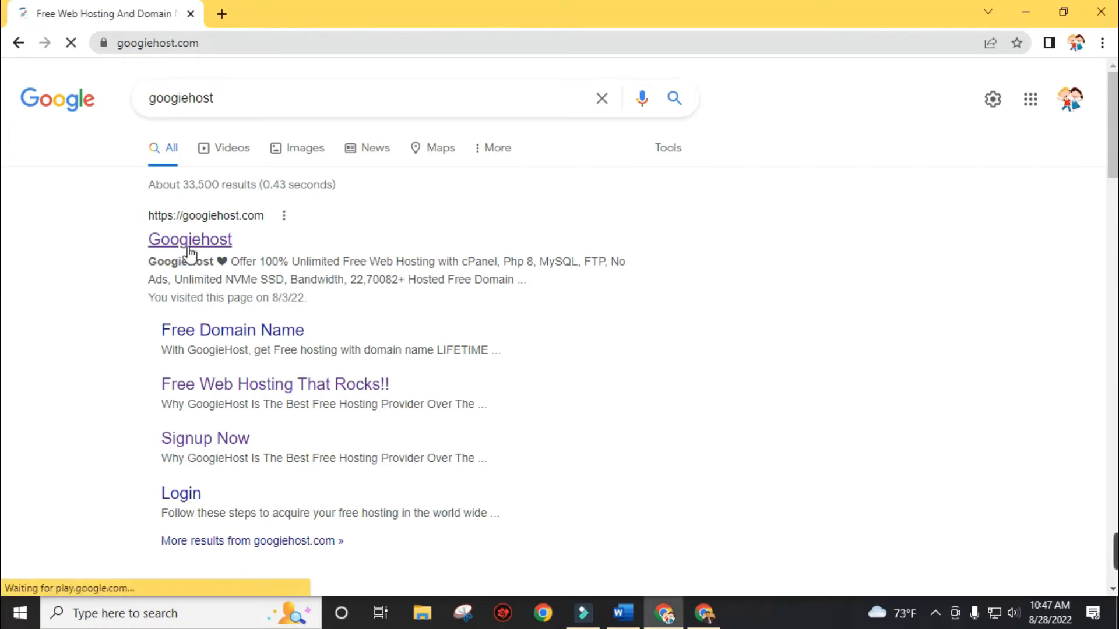
{"action": "left_click", "coordinate": [190, 239]}
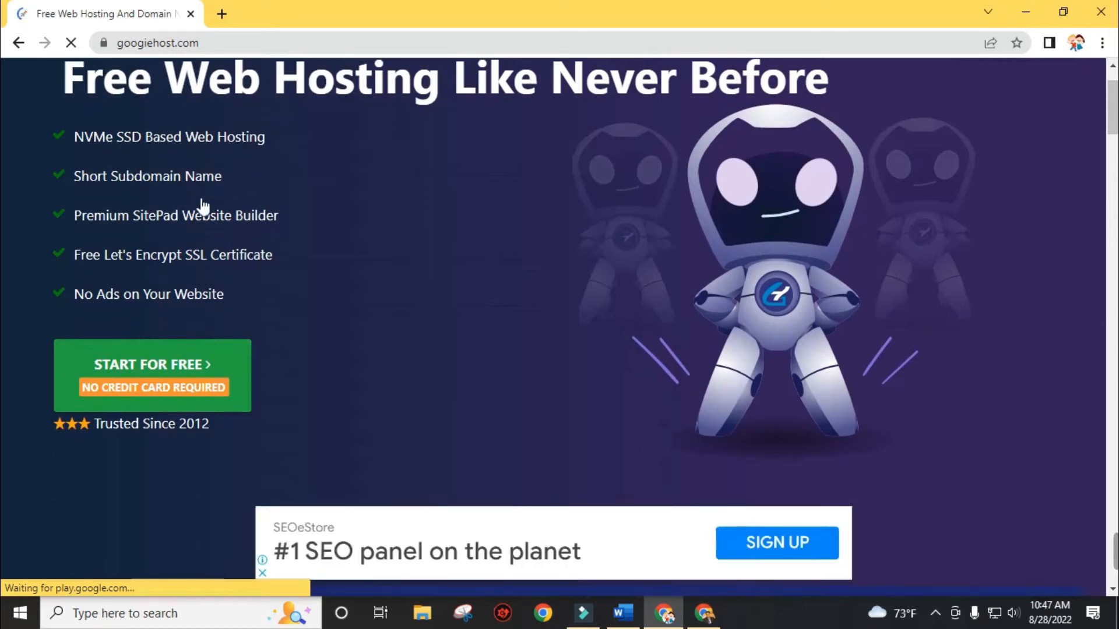
{"action": "scroll", "scroll_direction": "down", "scroll_amount": 3}
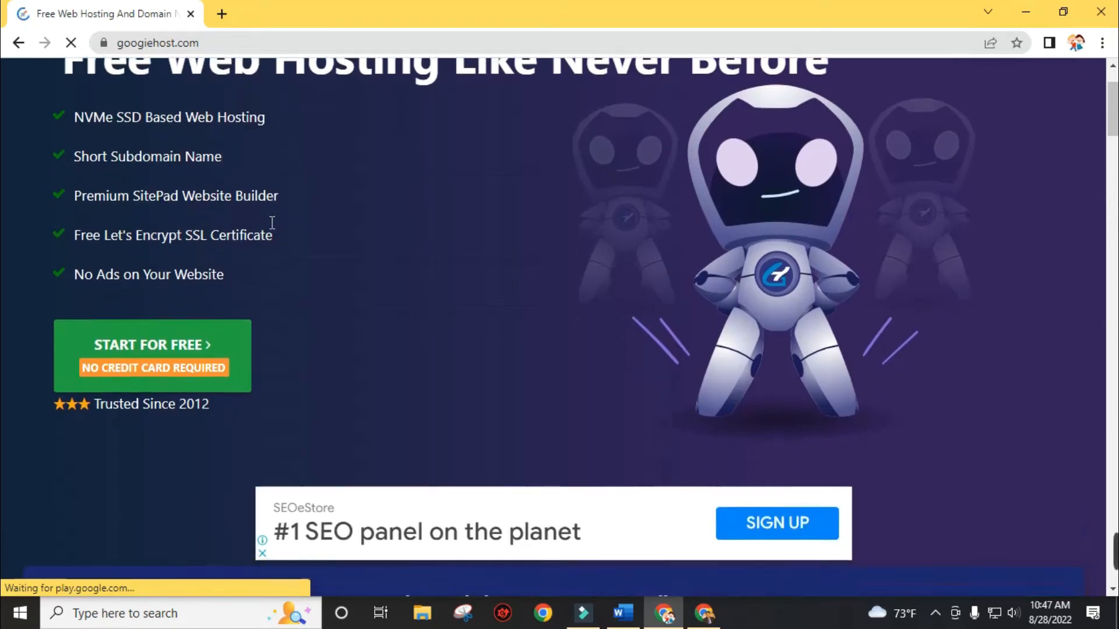
{"action": "scroll", "scroll_direction": "down", "scroll_amount": 3}
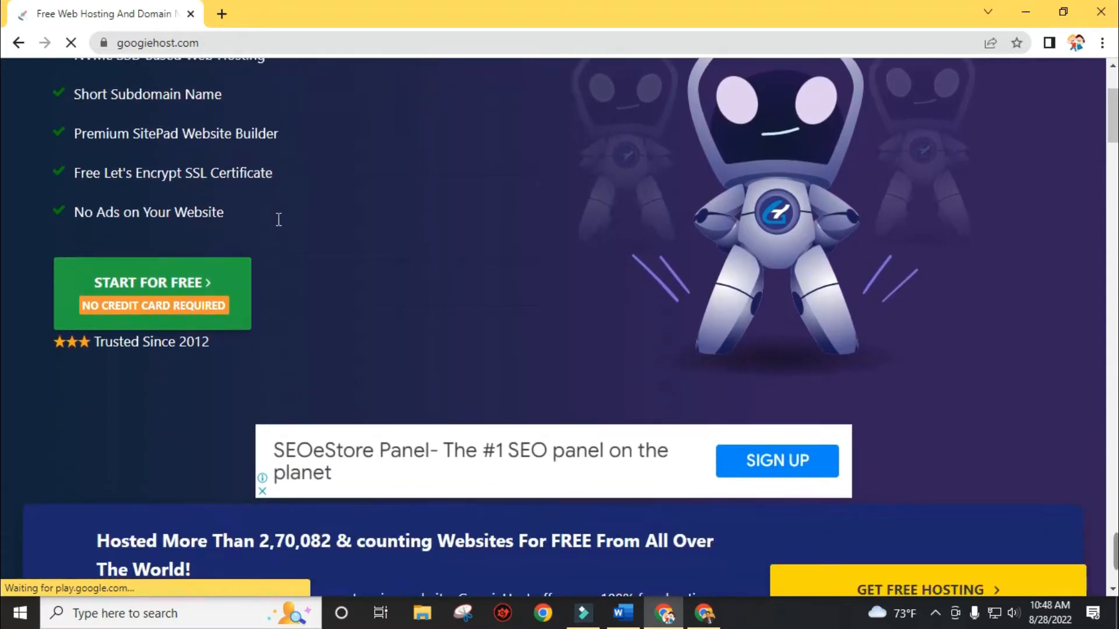
{"action": "scroll", "scroll_direction": "down", "scroll_amount": 3}
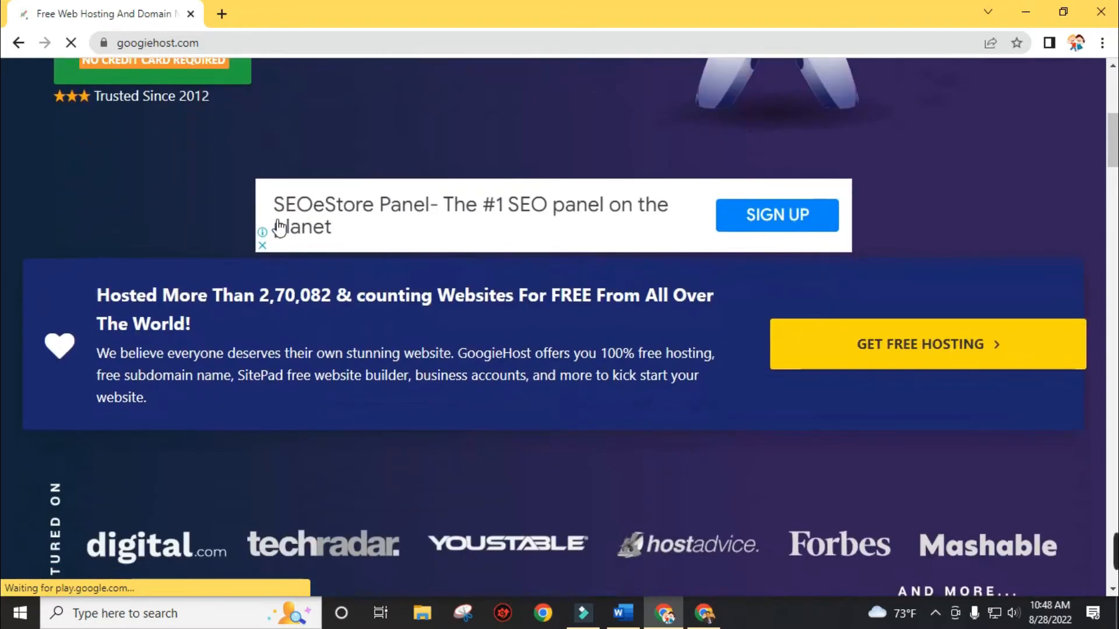
{"action": "scroll", "scroll_direction": "down", "scroll_amount": 3}
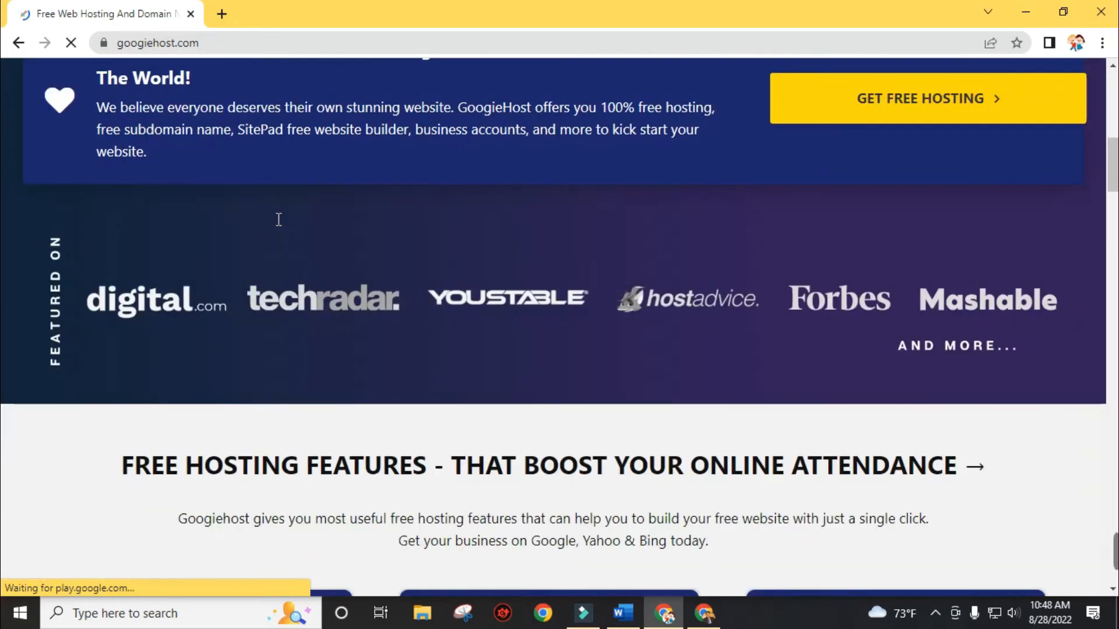
{"action": "scroll", "scroll_direction": "down", "scroll_amount": 3}
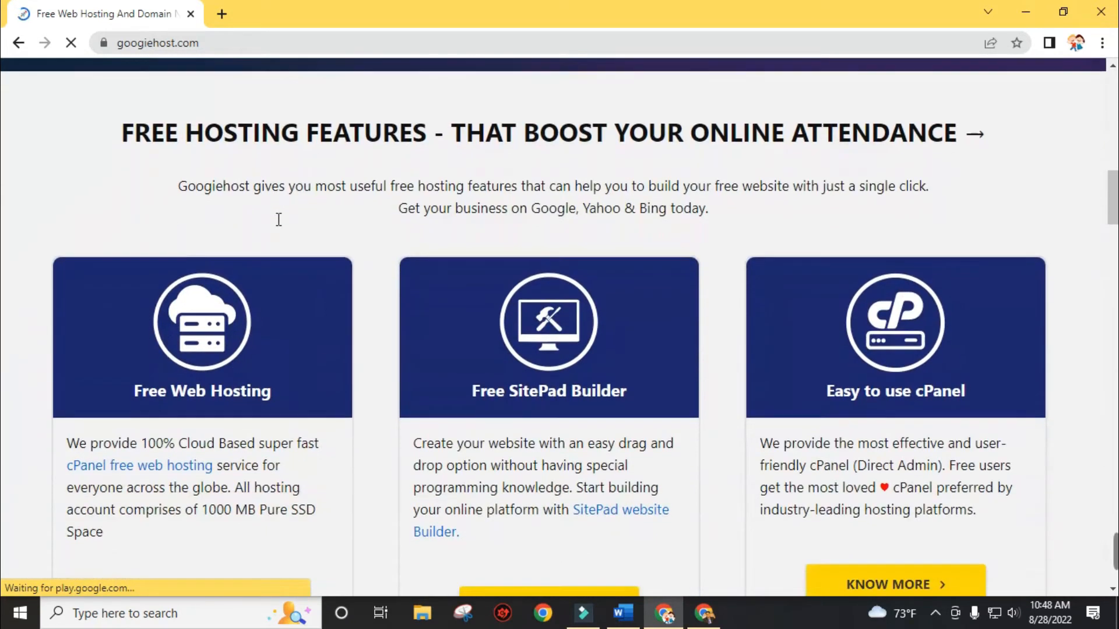
{"action": "scroll", "scroll_direction": "down", "scroll_amount": 3}
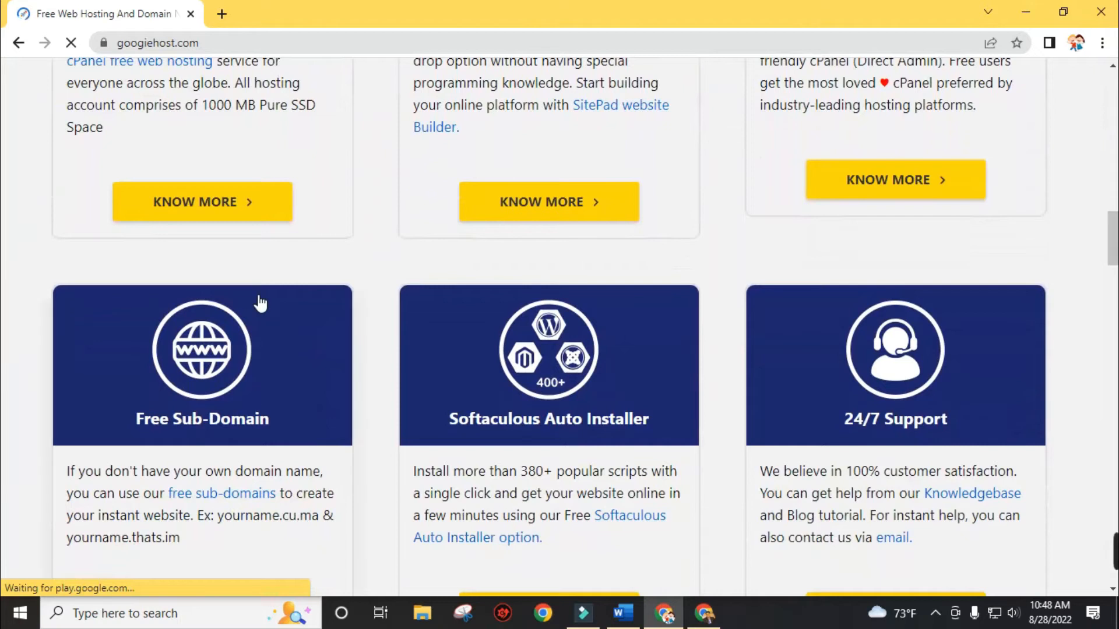
{"action": "scroll", "scroll_direction": "up", "scroll_amount": 3}
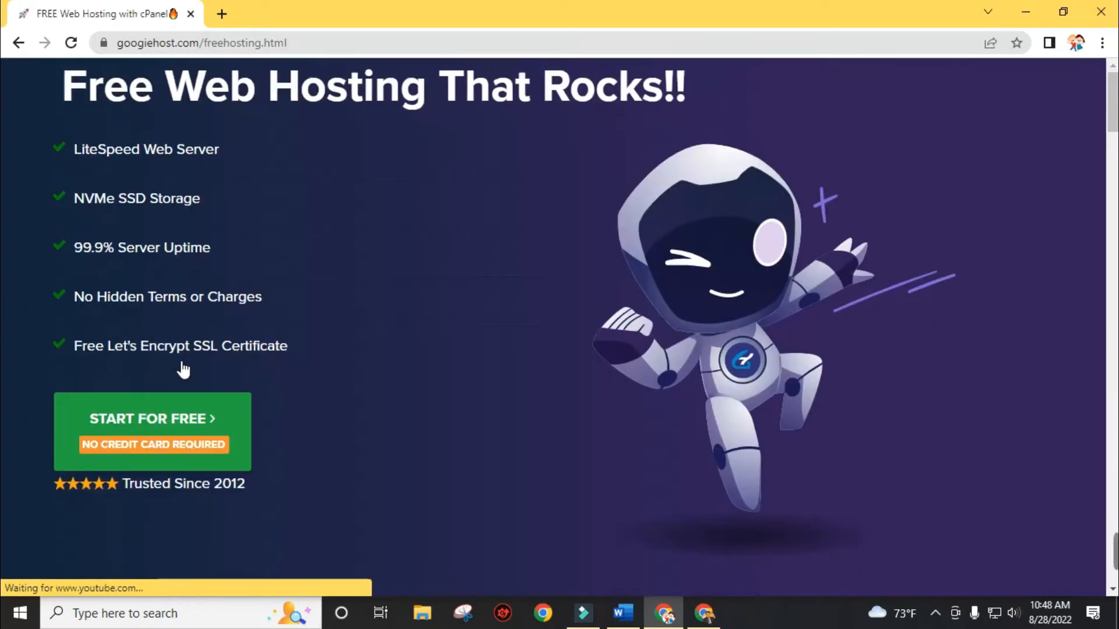
Start GoogieHost's free hosting plan sign-up and choose to use an existing domain
{"action": "scroll", "scroll_direction": "down", "scroll_amount": 3}
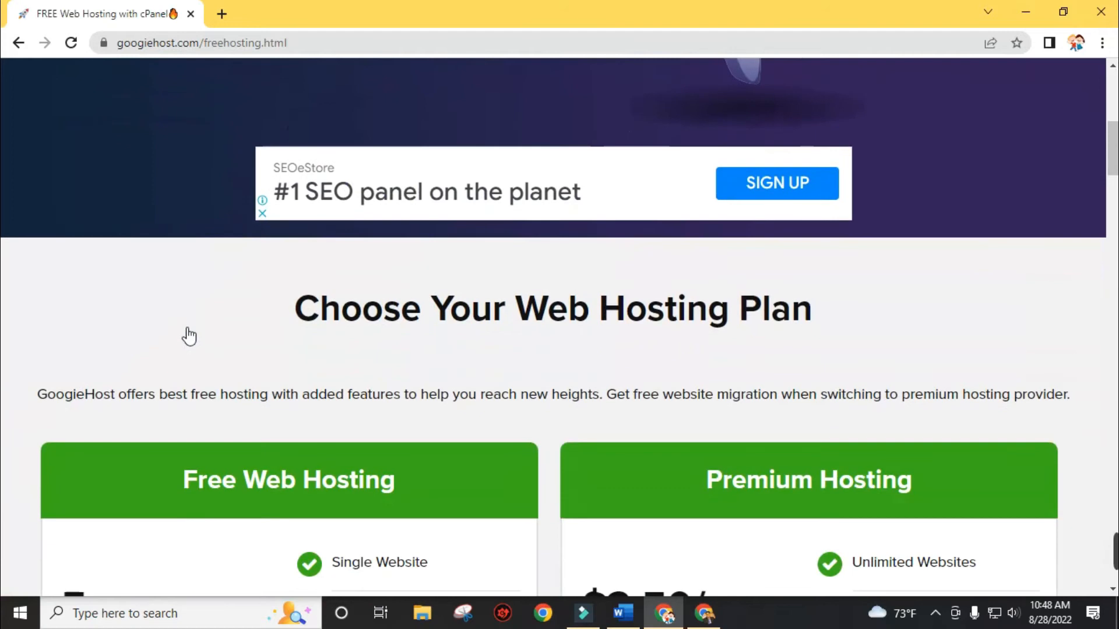
{"action": "scroll", "scroll_direction": "down", "scroll_amount": 3}
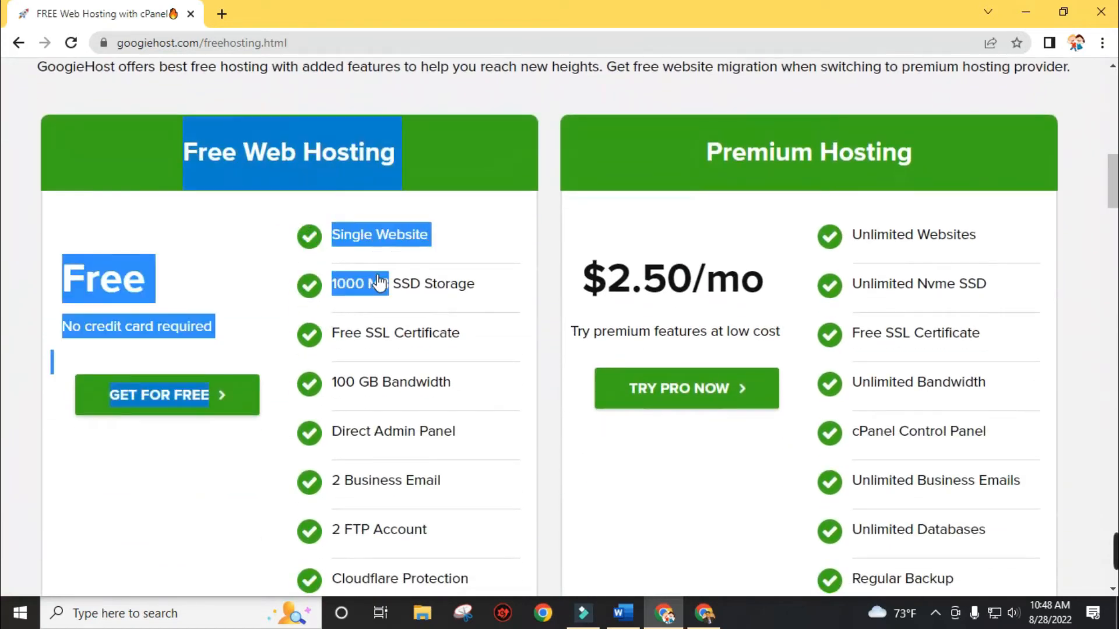
{"action": "scroll", "scroll_direction": "down", "scroll_amount": 3}
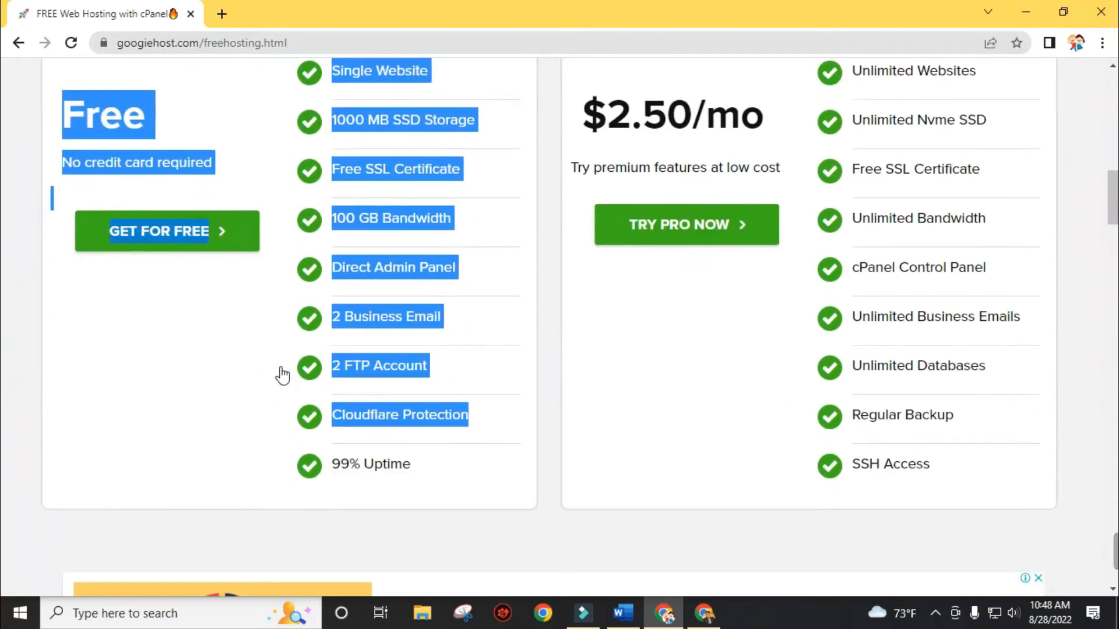
{"action": "left_click", "coordinate": [166, 230]}
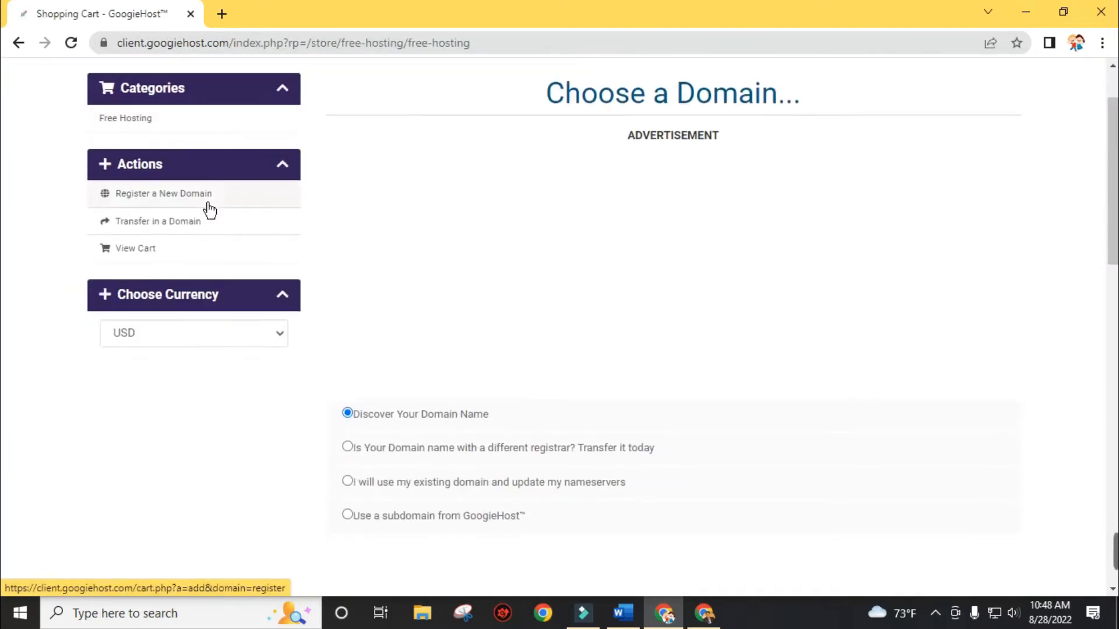
{"action": "scroll", "scroll_direction": "down", "scroll_amount": 3}
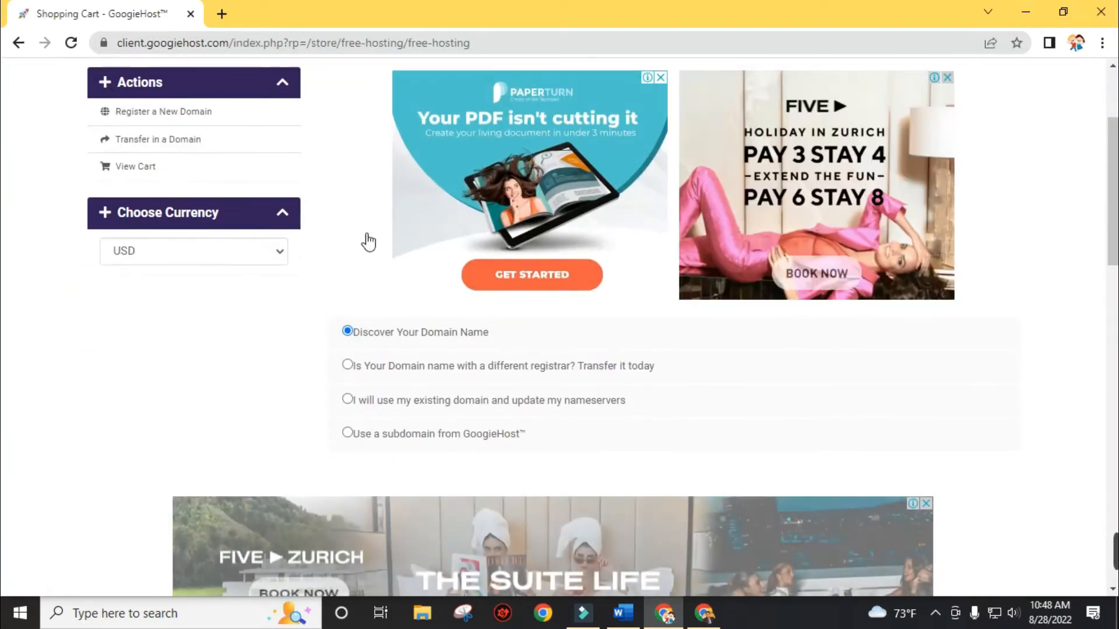
{"action": "scroll", "scroll_direction": "down", "scroll_amount": 3}
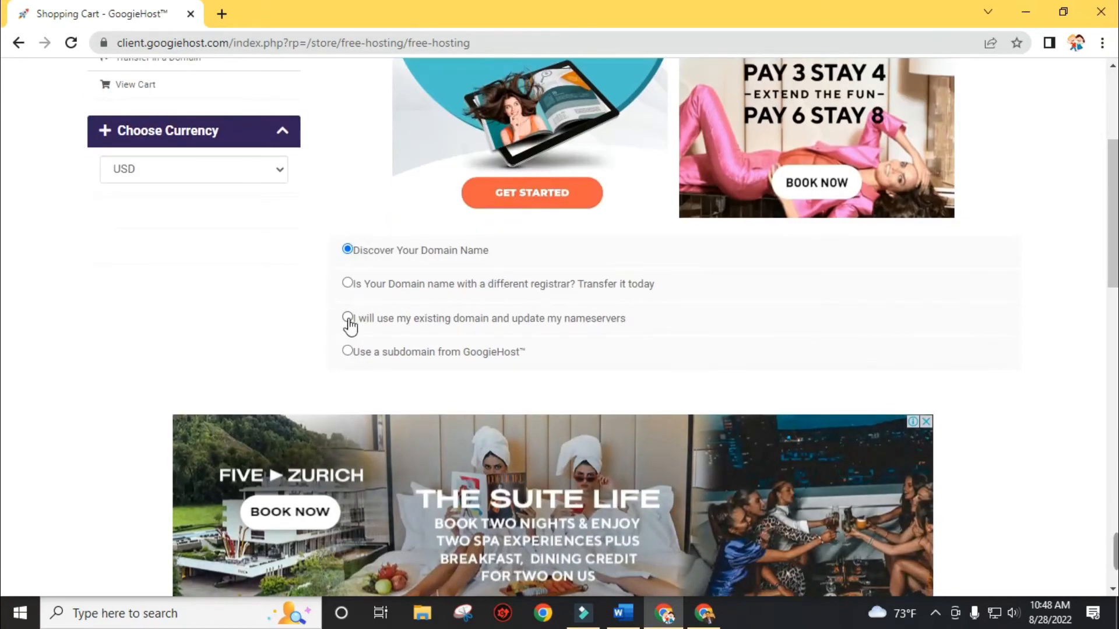
{"action": "left_click", "coordinate": [348, 318]}
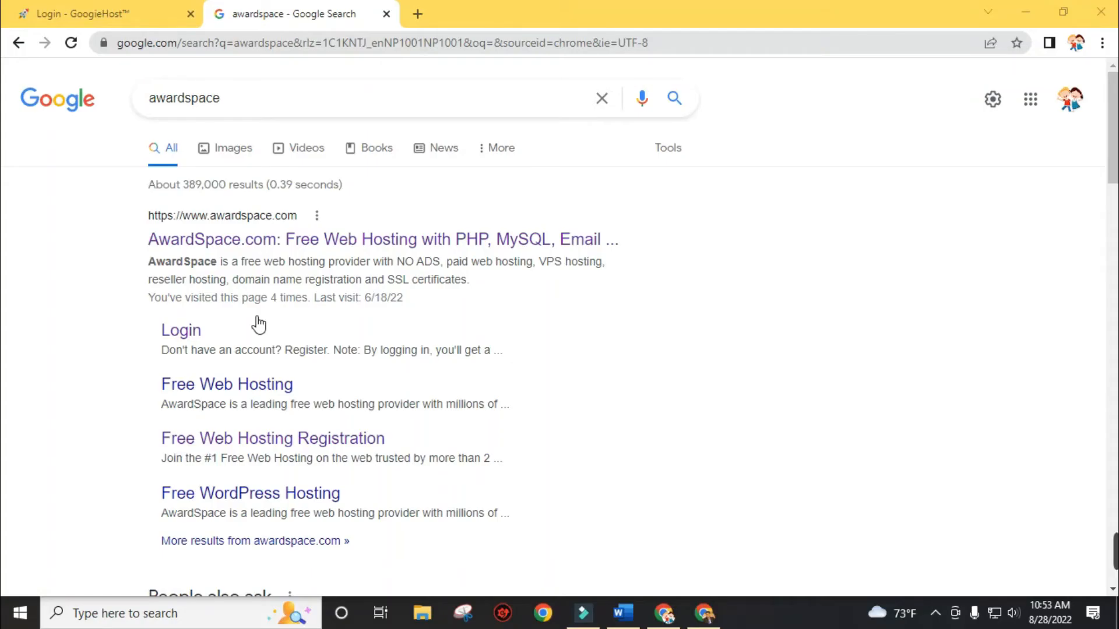
Browse the AwardSpace homepage, highlighting the 'Where Ideas Turn Into Websites' headline
{"action": "scroll", "scroll_direction": "down", "scroll_amount": 3}
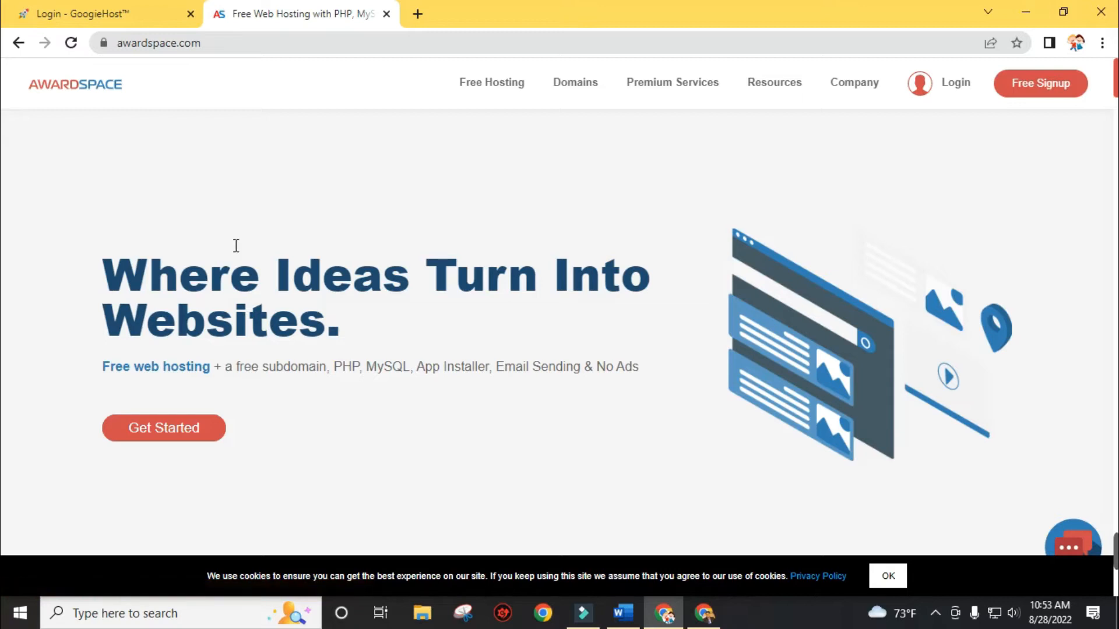
{"action": "scroll", "scroll_direction": "down", "scroll_amount": 3}
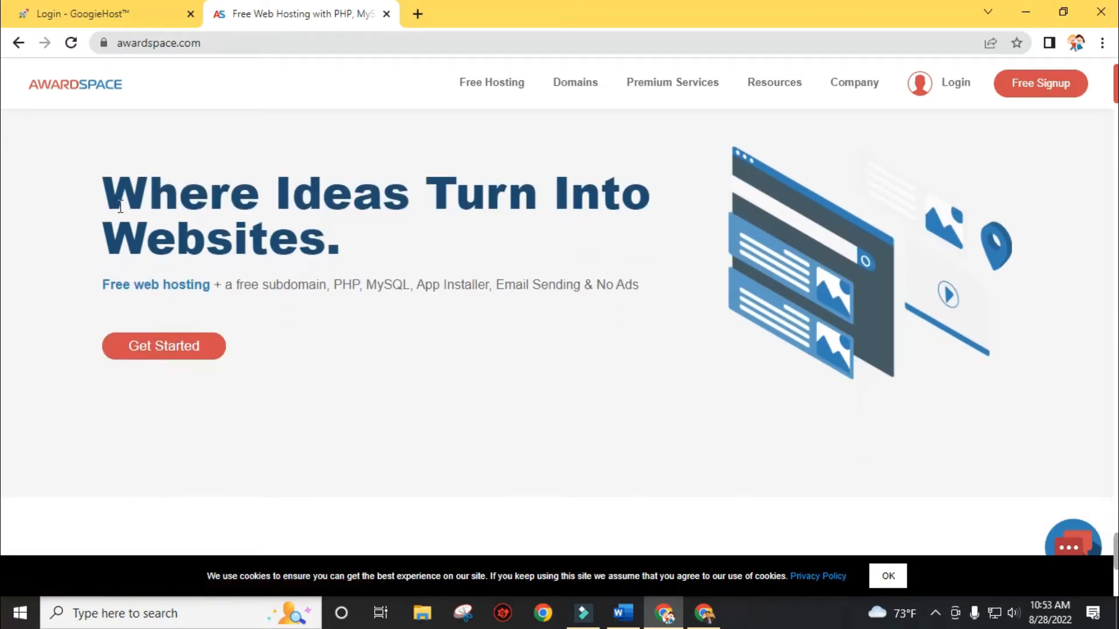
{"action": "left_click_drag", "start_coordinate": [107, 193], "coordinate": [340, 239]}
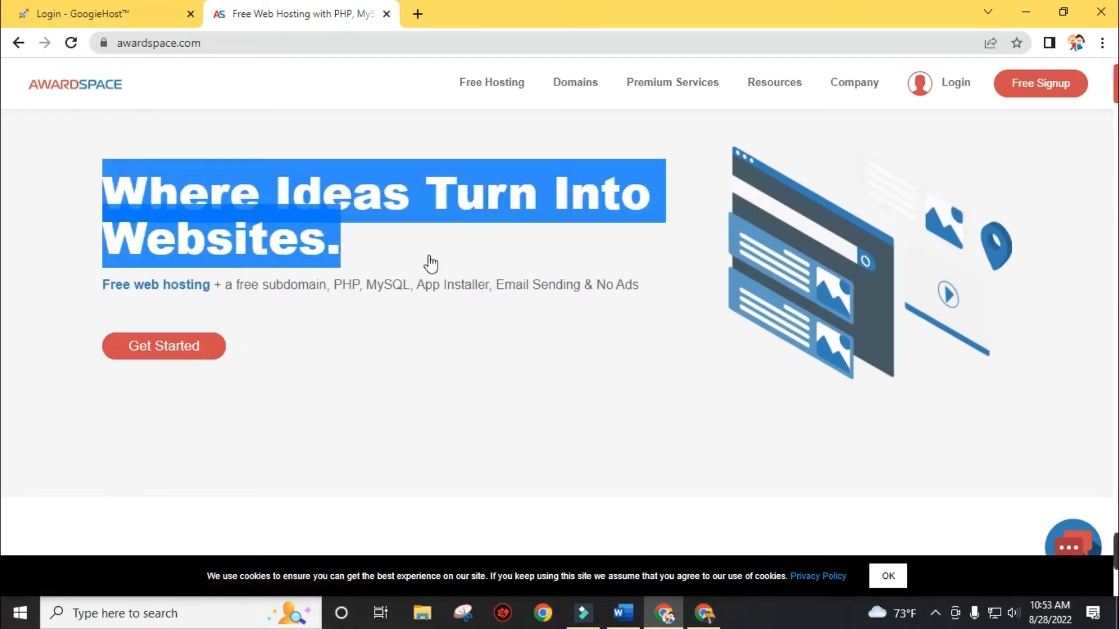
{"action": "scroll", "scroll_direction": "down", "scroll_amount": 3}
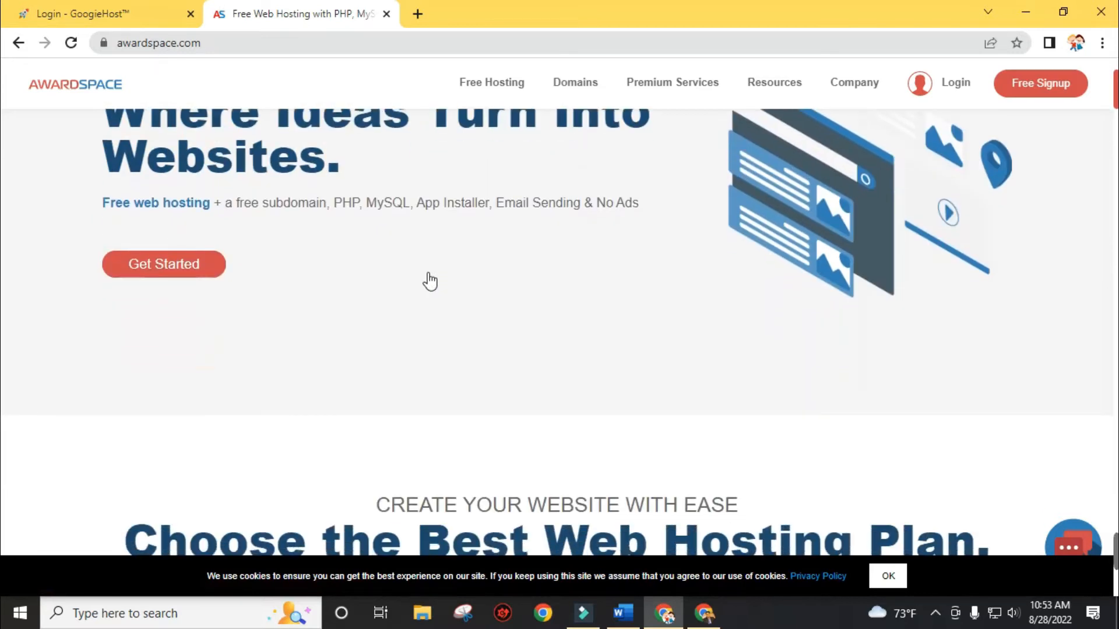
{"action": "scroll", "scroll_direction": "down", "scroll_amount": 3}
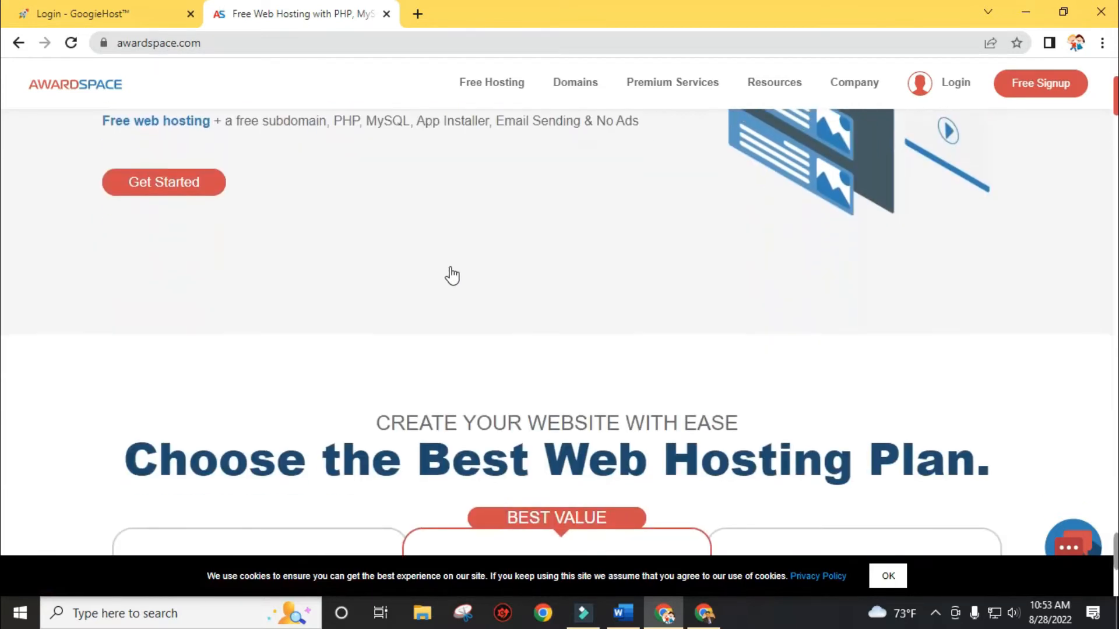
{"action": "mouse_move", "coordinate": [177, 189]}
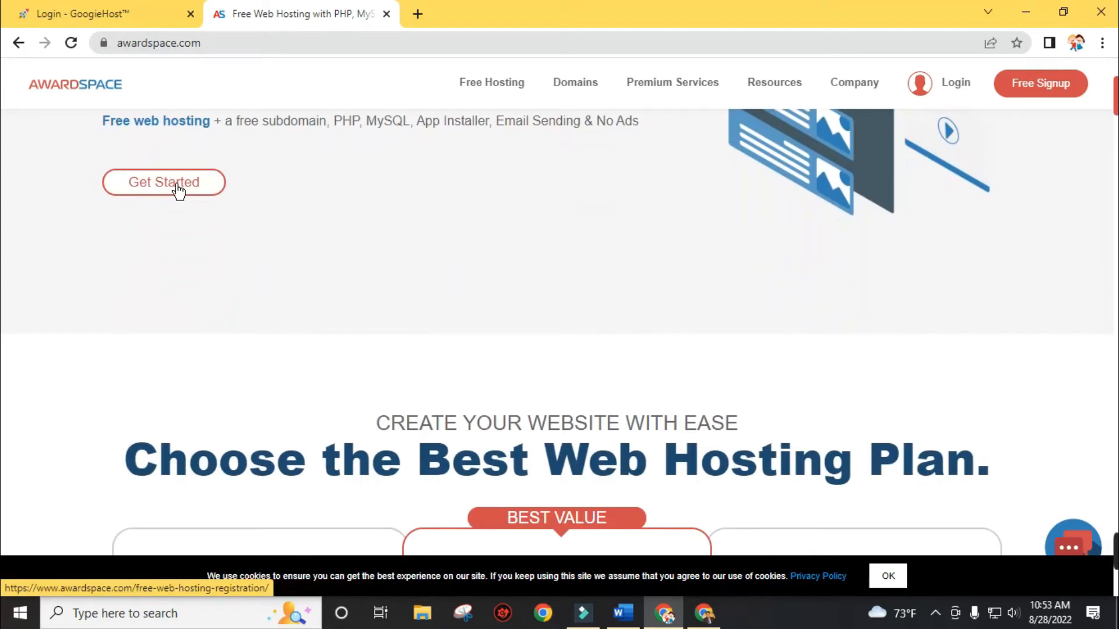
Open AwardSpace's free hosting registration form and scroll through it
{"action": "left_click", "coordinate": [163, 182]}
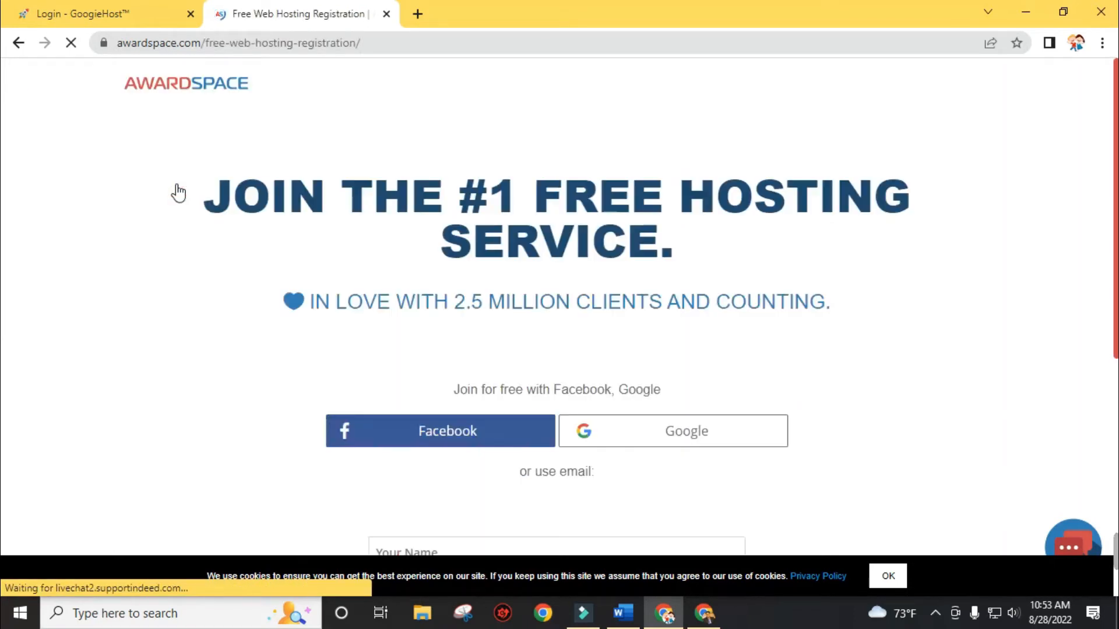
{"action": "scroll", "scroll_direction": "down", "scroll_amount": 3}
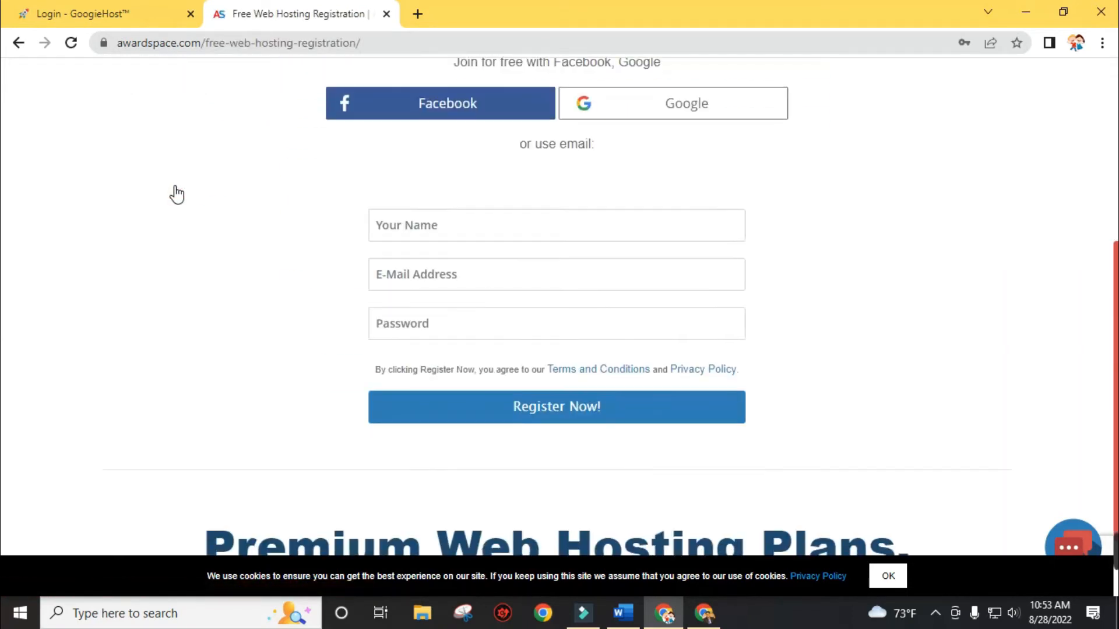
{"action": "scroll", "scroll_direction": "down", "scroll_amount": 3}
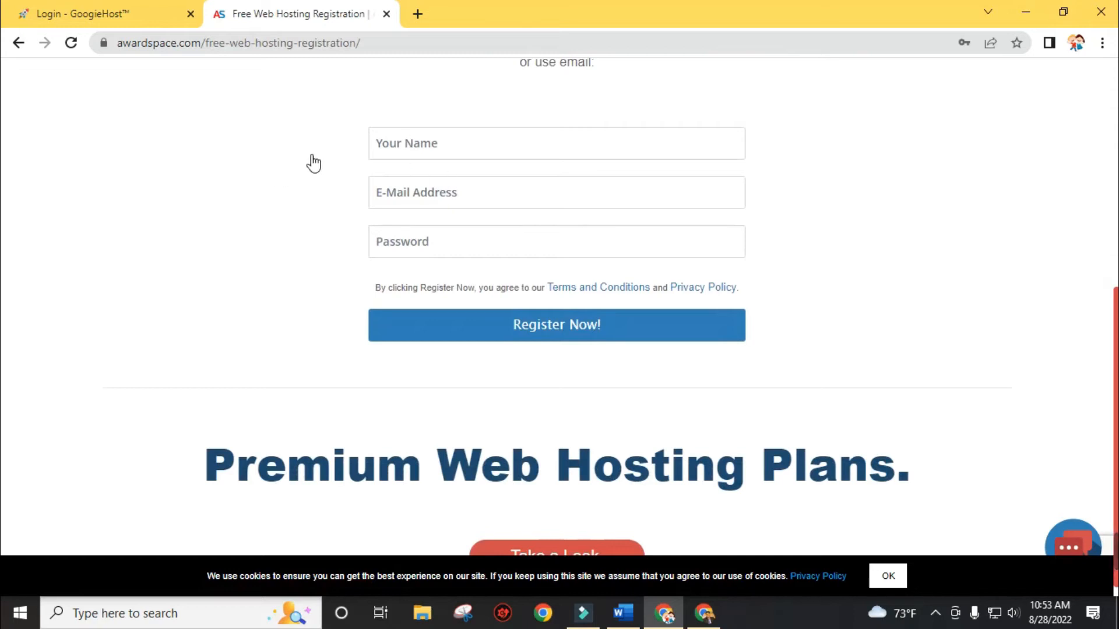
{"action": "mouse_move", "coordinate": [932, 340]}
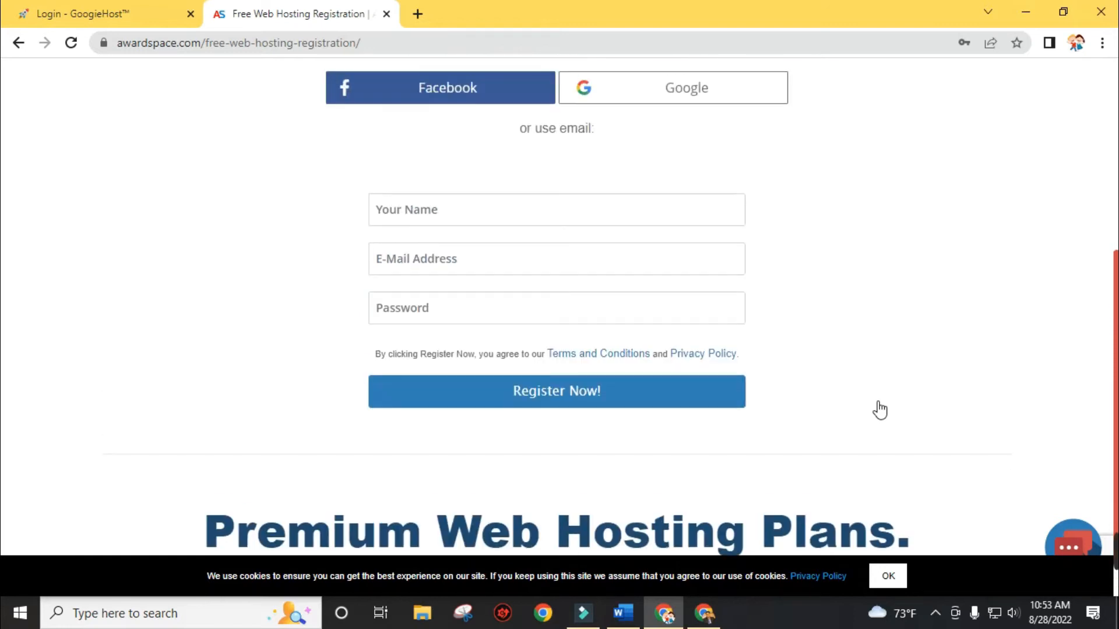
{"action": "scroll", "scroll_direction": "down", "scroll_amount": 3}
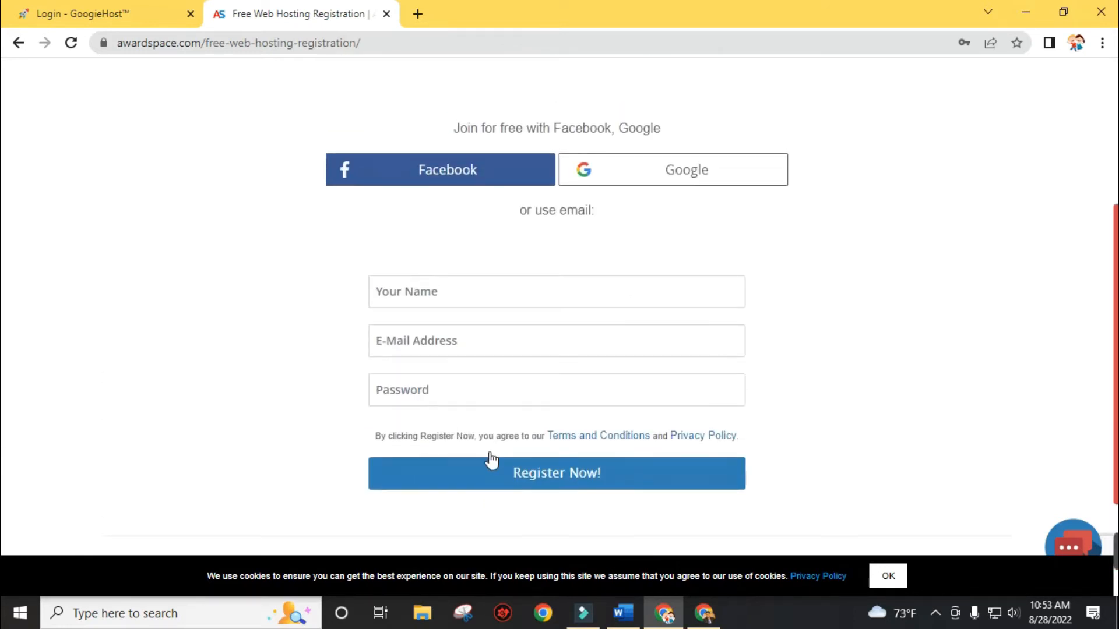
{"action": "scroll", "scroll_direction": "down", "scroll_amount": 3}
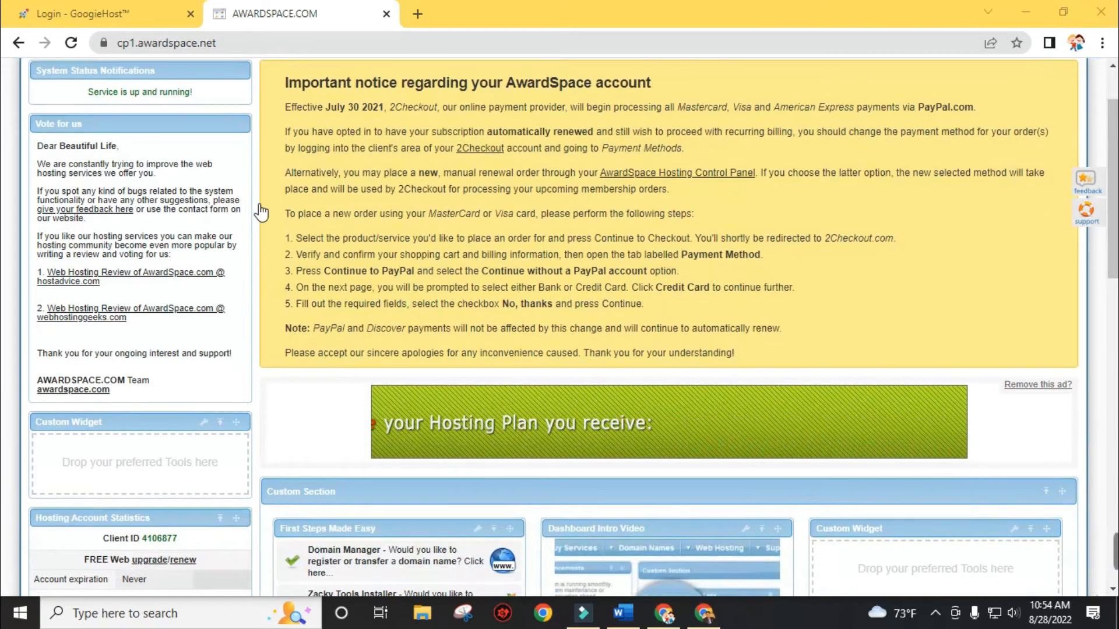
In Hosting Tools > Domain Manager, enter free subdomain 'mydomain' under medianewsonline.com
{"action": "left_click", "coordinate": [156, 121]}
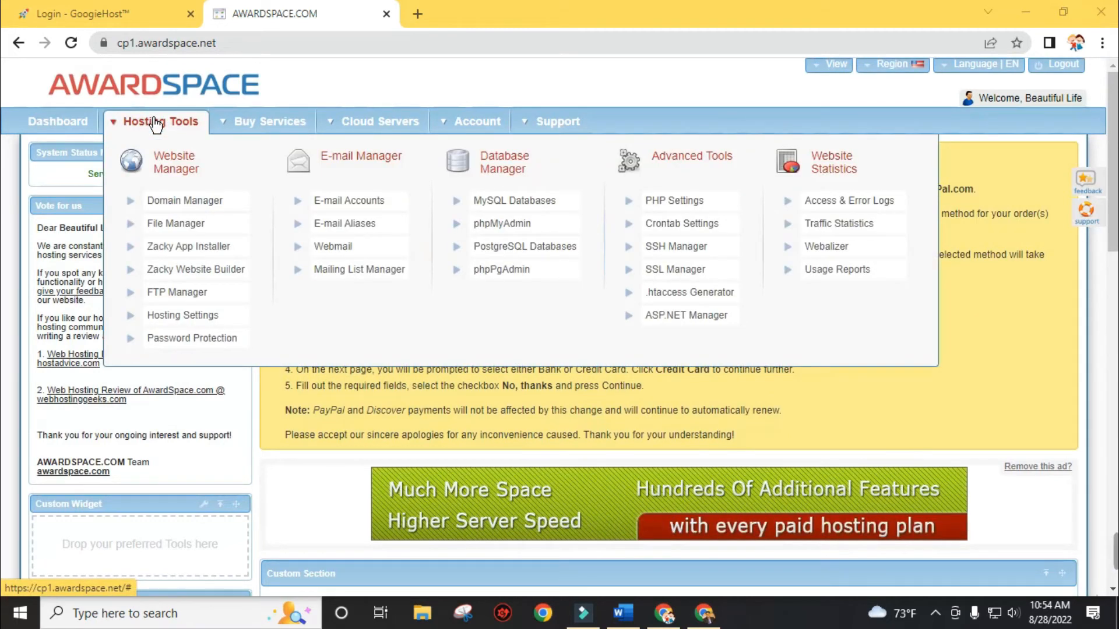
{"action": "left_click", "coordinate": [185, 201]}
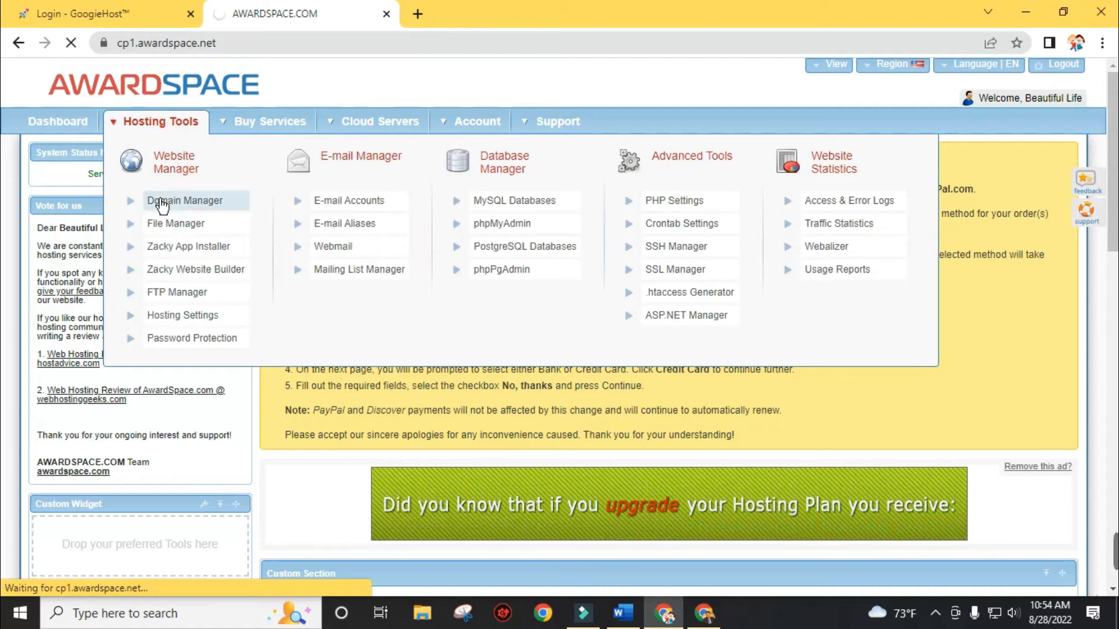
{"action": "left_click", "coordinate": [184, 201]}
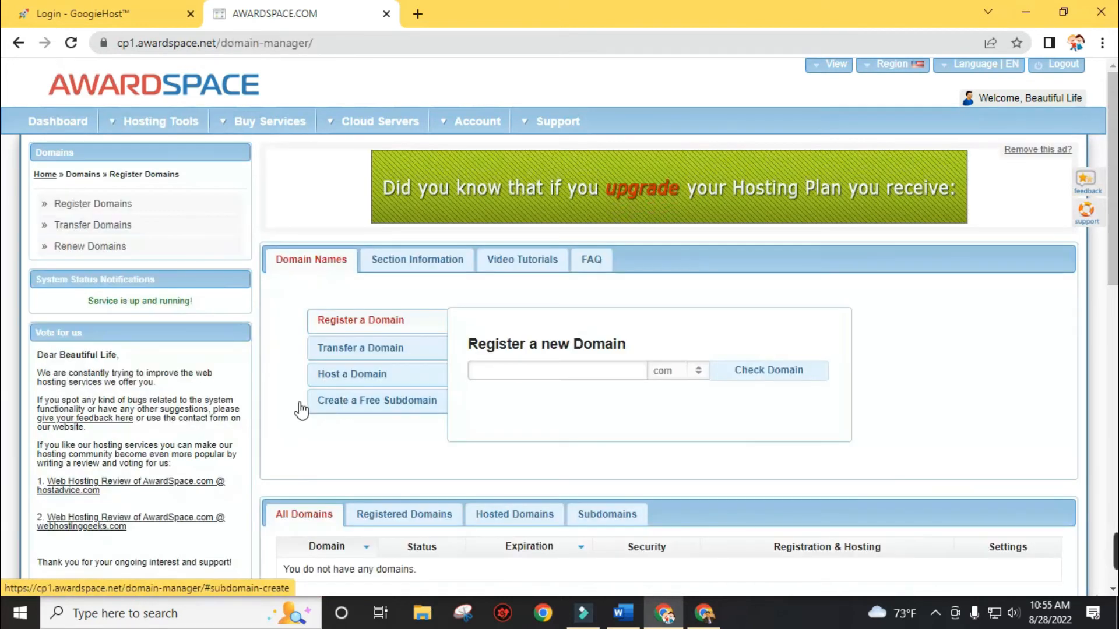
{"action": "left_click", "coordinate": [376, 400]}
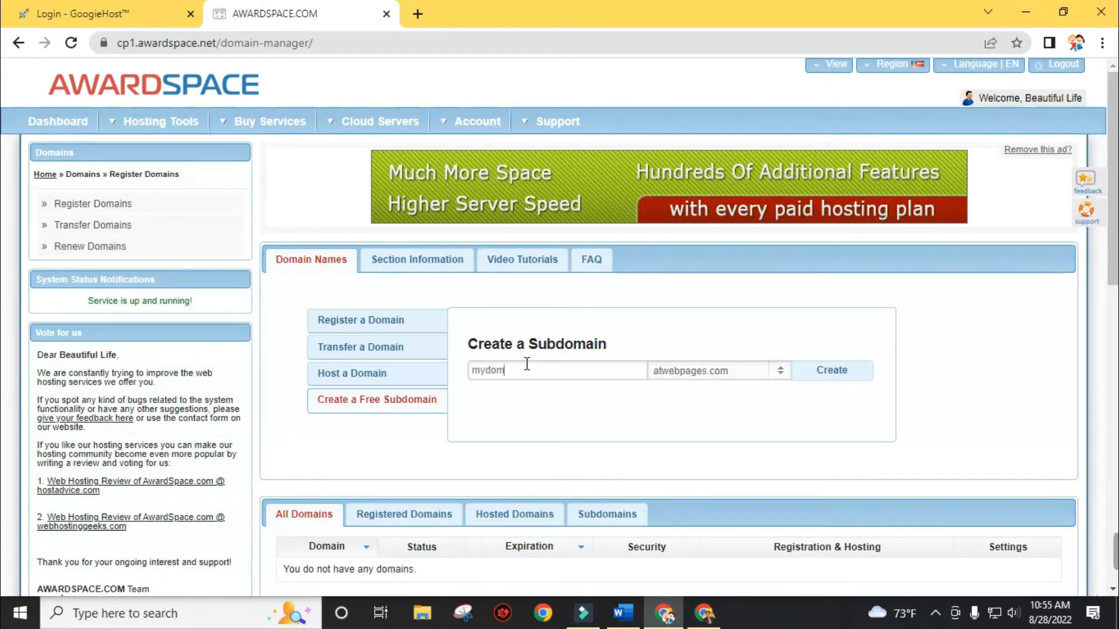
{"action": "type", "text": "ain"}
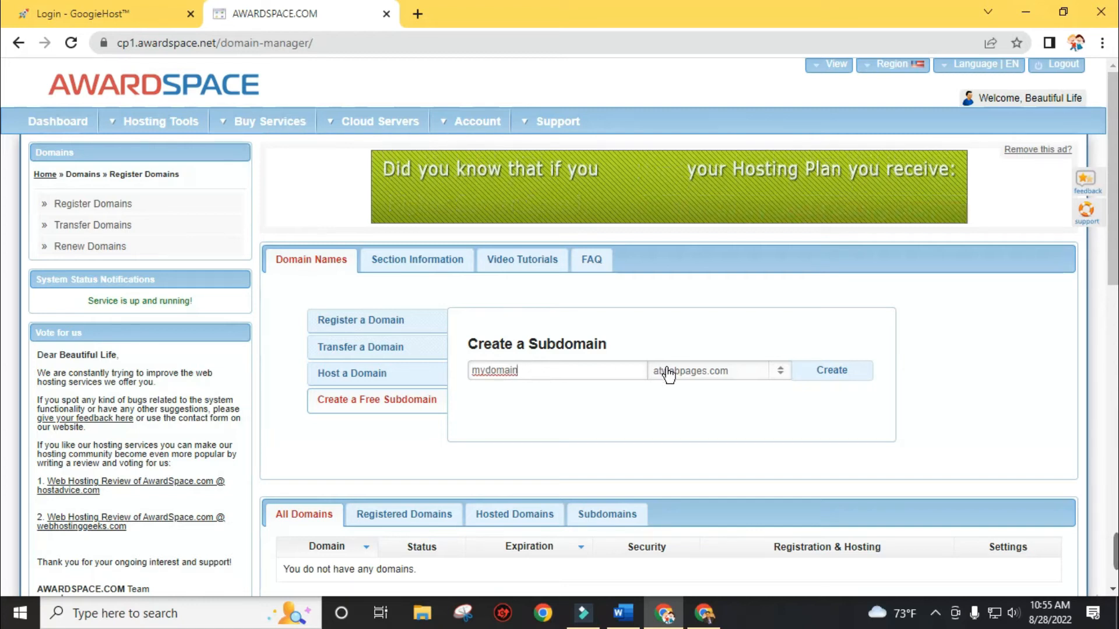
{"action": "left_click", "coordinate": [779, 369]}
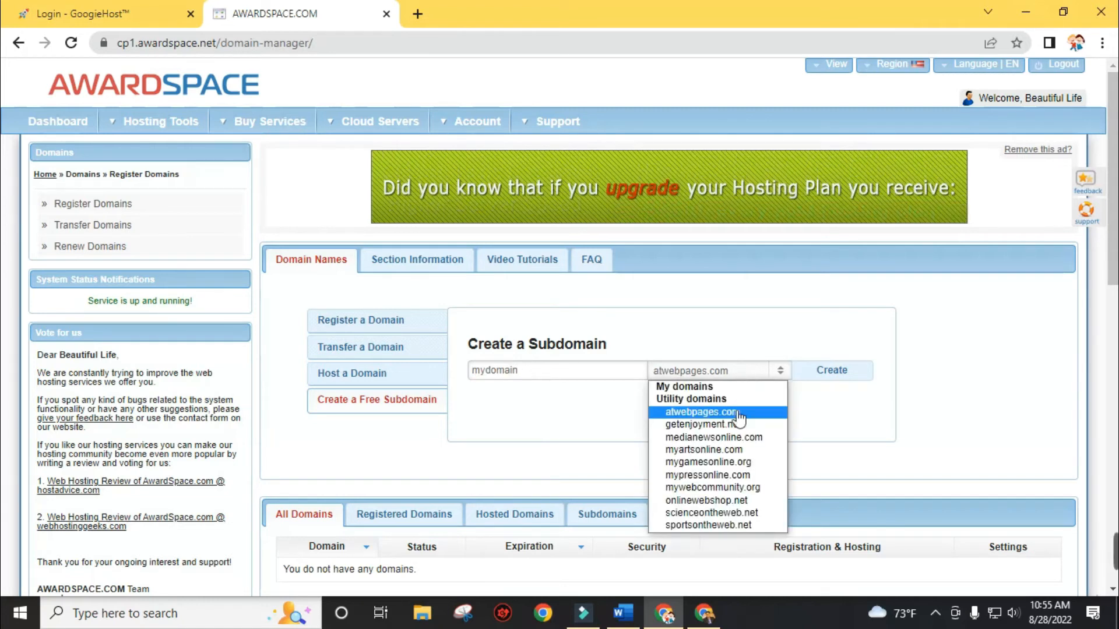
{"action": "mouse_move", "coordinate": [713, 437]}
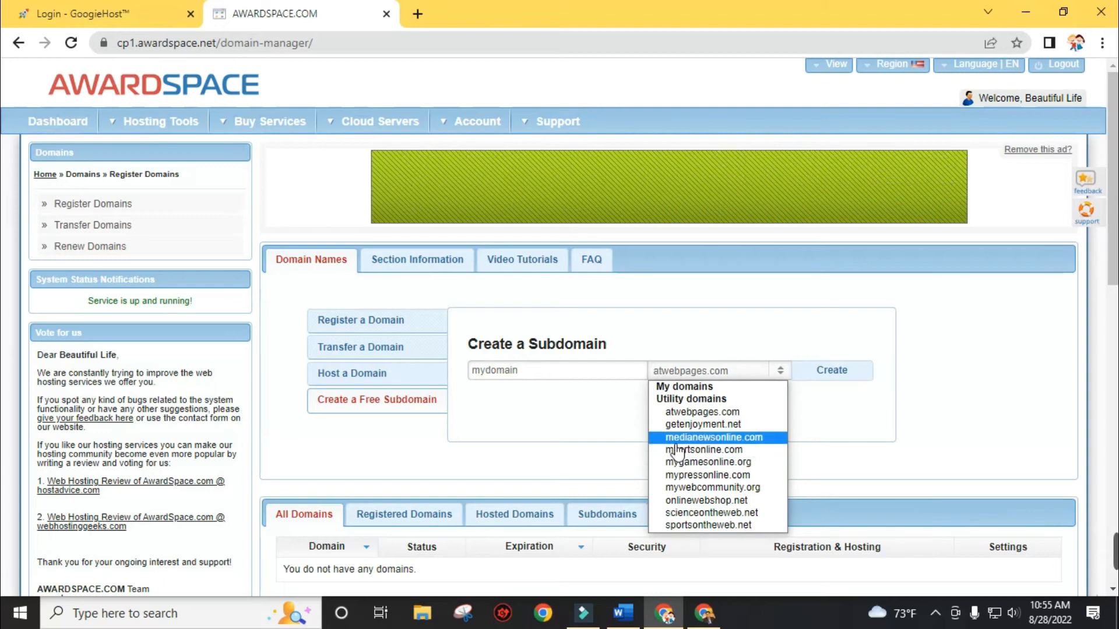
{"action": "left_click", "coordinate": [712, 438]}
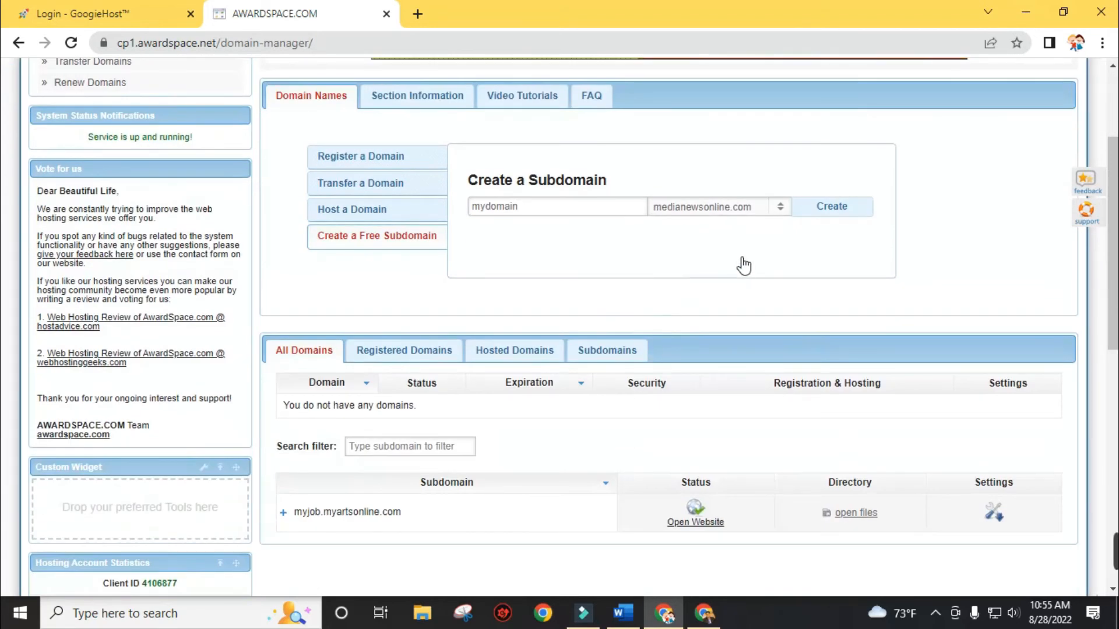
{"action": "scroll", "scroll_direction": "down", "scroll_amount": 3}
{"action": "type", "text": "www.manozkafle.com.np"}
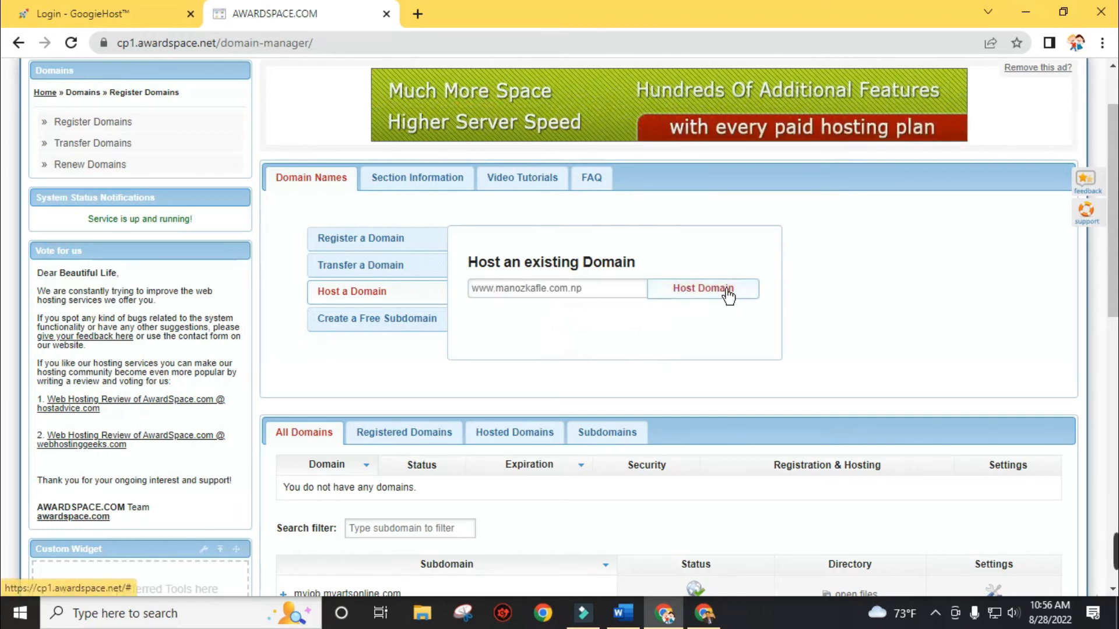
{"action": "left_click", "coordinate": [702, 289]}
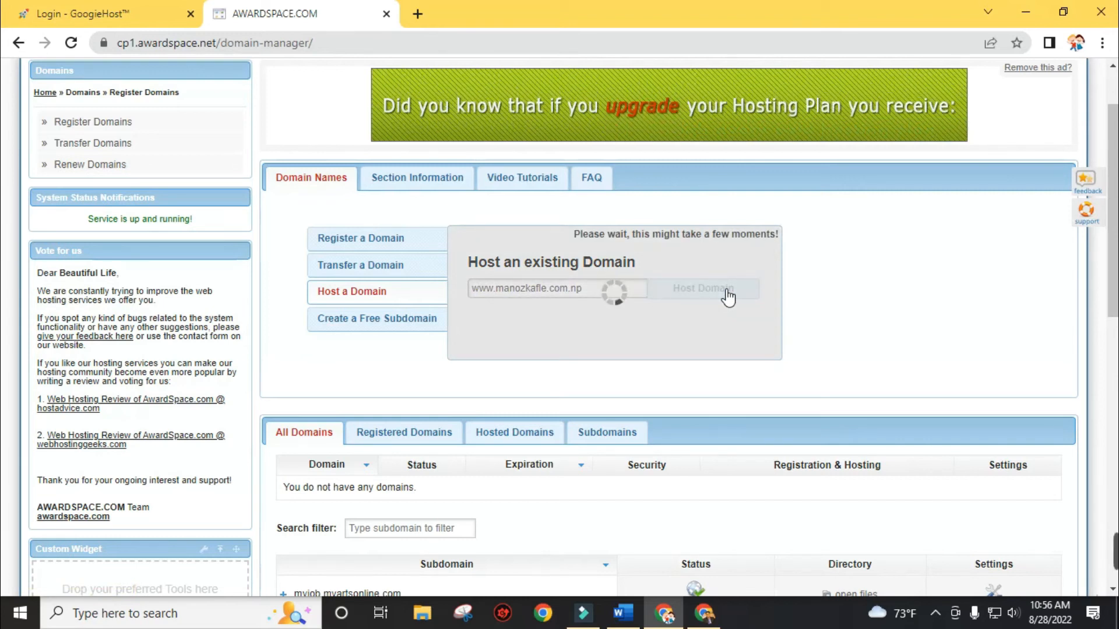
{"action": "left_click", "coordinate": [703, 289]}
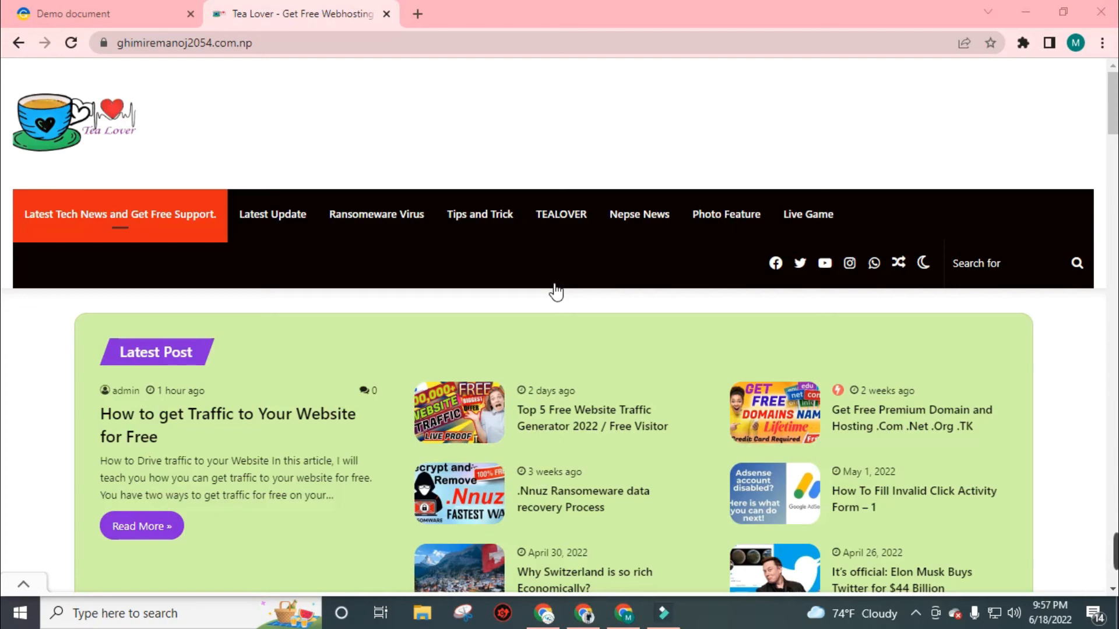
{"action": "mouse_move", "coordinate": [812, 413]}
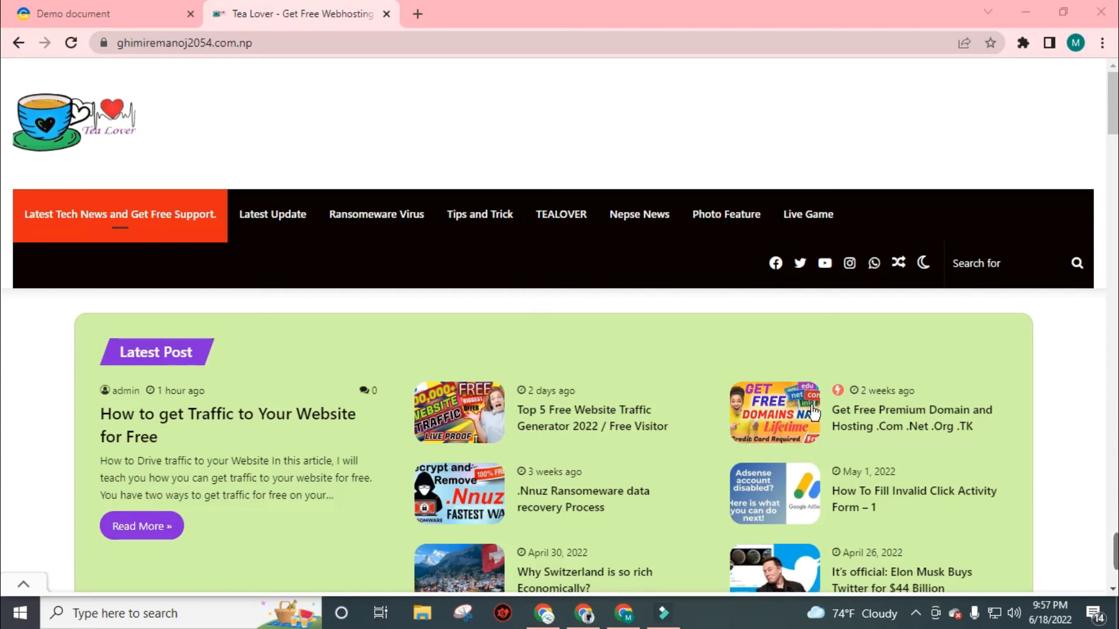
Browse the Tea Lover homepage and open the 'Top 5 Free Website Traffic Generator 2022' post
{"action": "scroll", "scroll_direction": "down", "scroll_amount": 3}
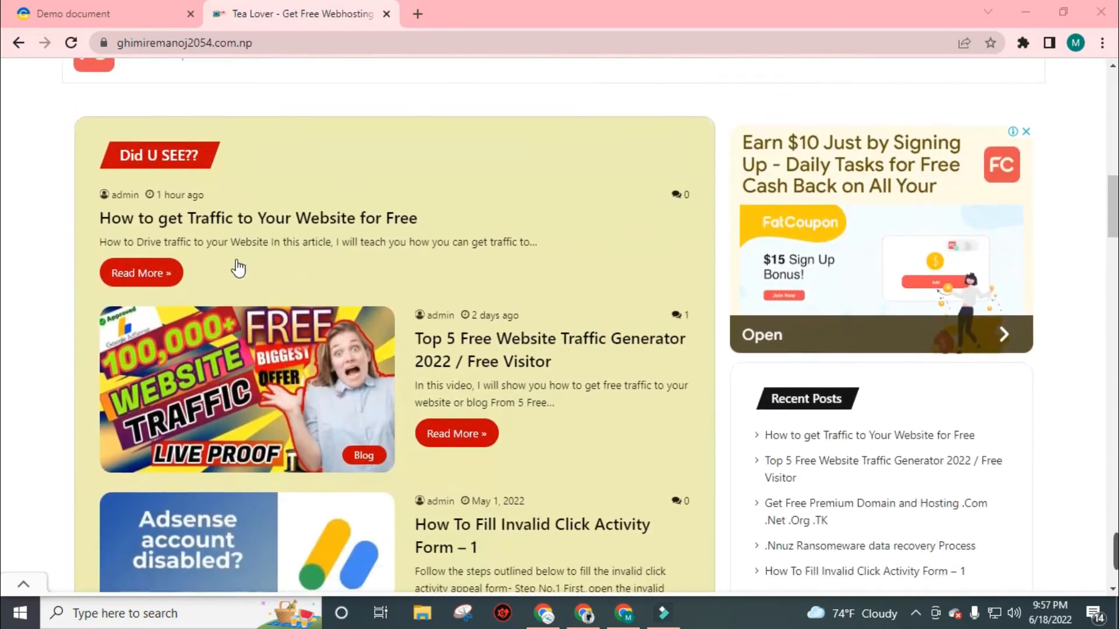
{"action": "scroll", "scroll_direction": "down", "scroll_amount": 3}
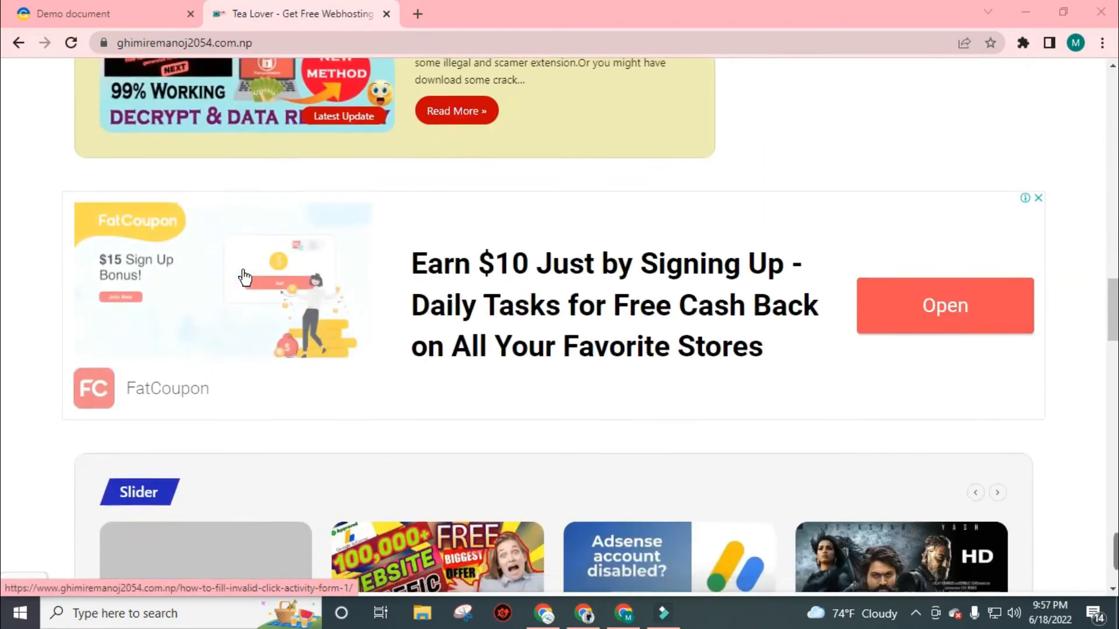
{"action": "scroll", "scroll_direction": "up", "scroll_amount": 3}
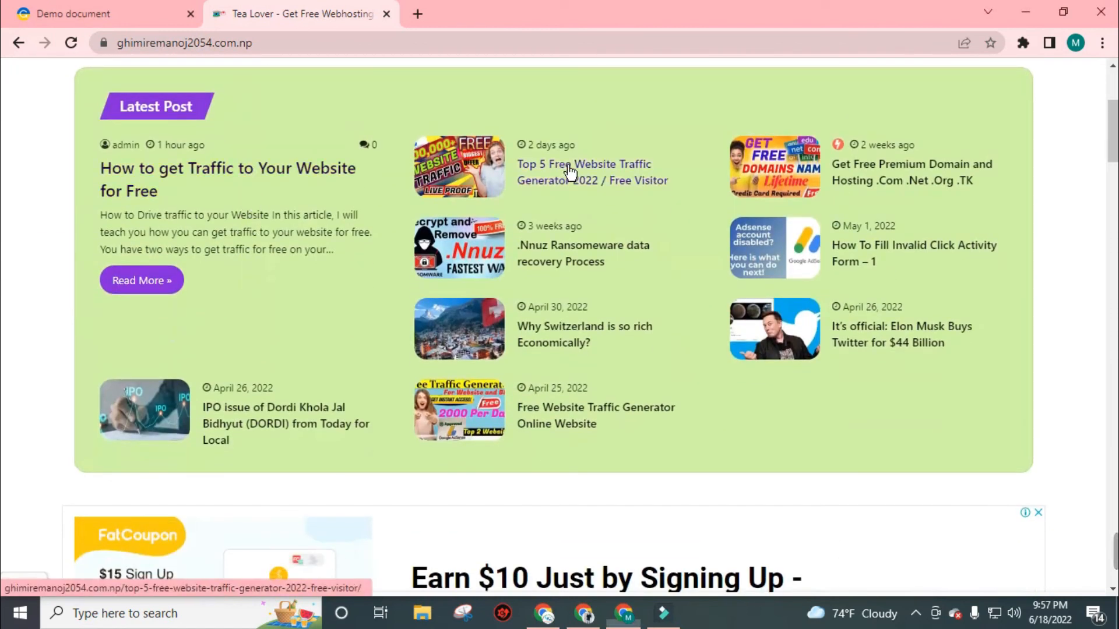
{"action": "left_click", "coordinate": [583, 172]}
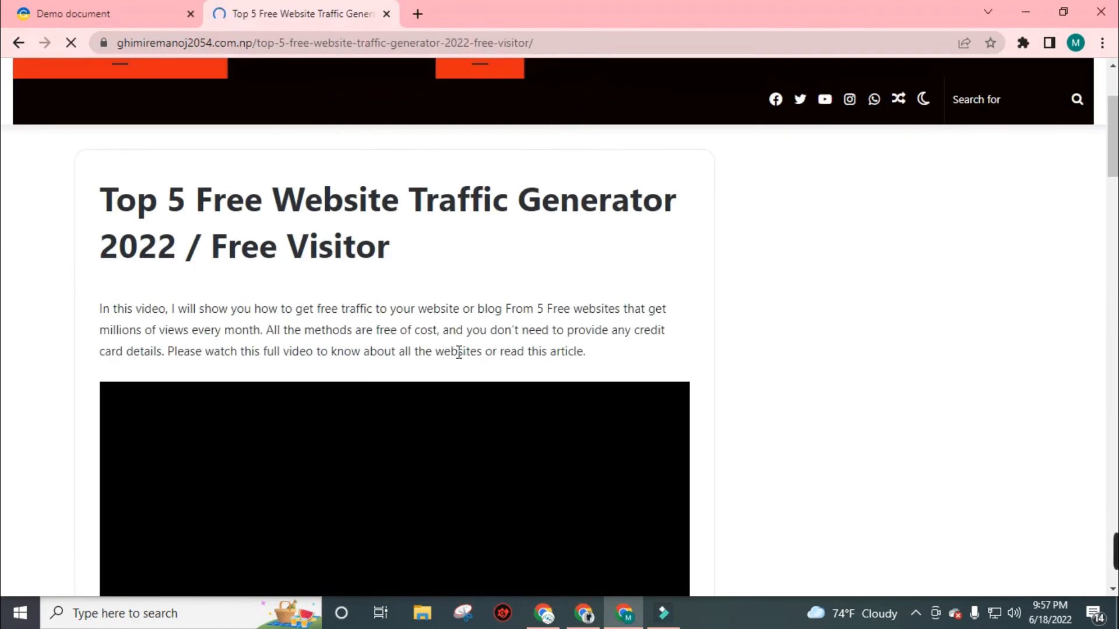